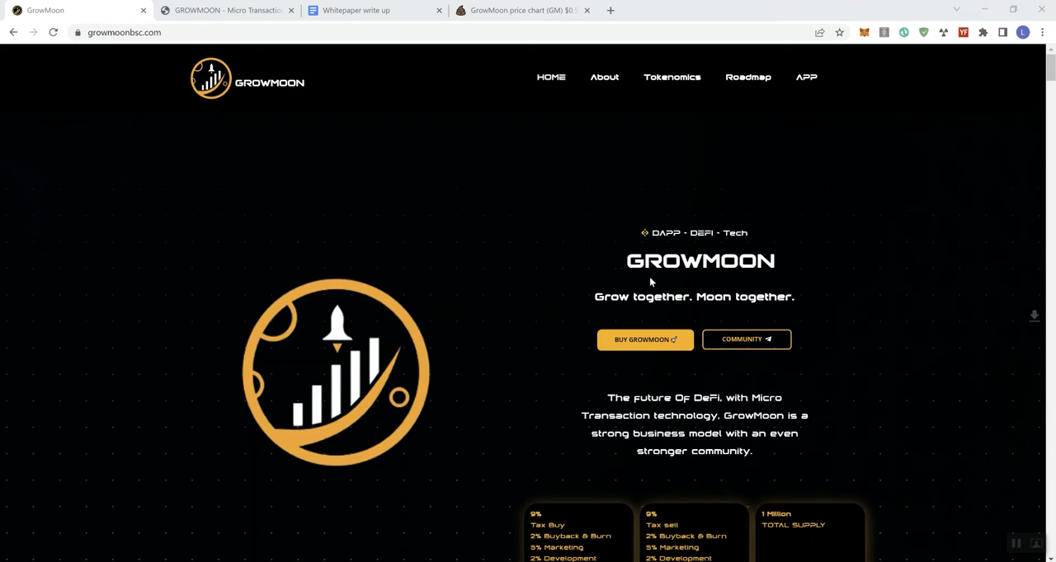
mouse_move(495, 135)
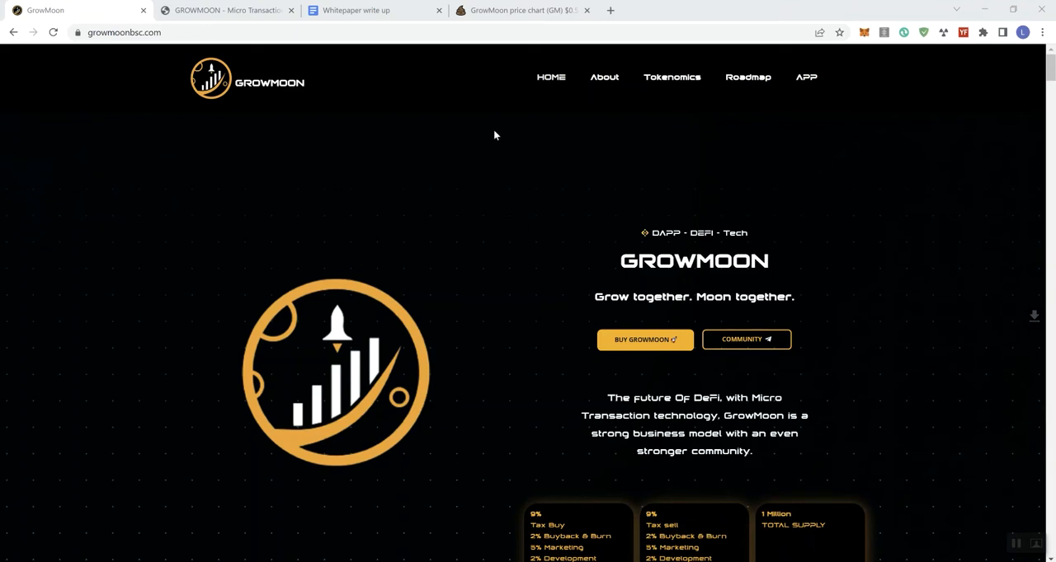
Step: Switch to the 'GrowMoon price chart' tab showing PooCoin's GM/BNB candlesticks and trades
left_click(520, 10)
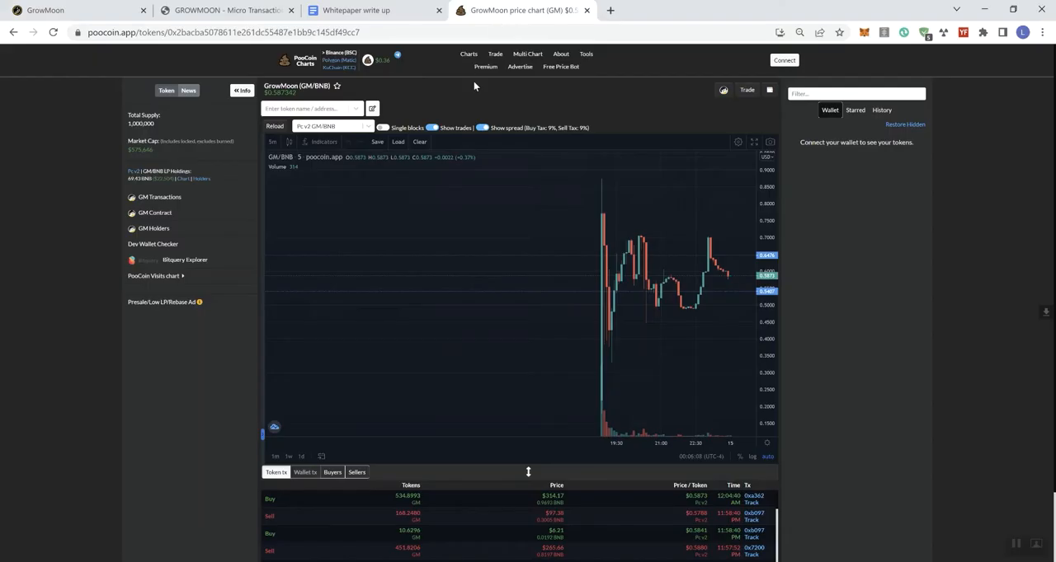
mouse_move(627, 408)
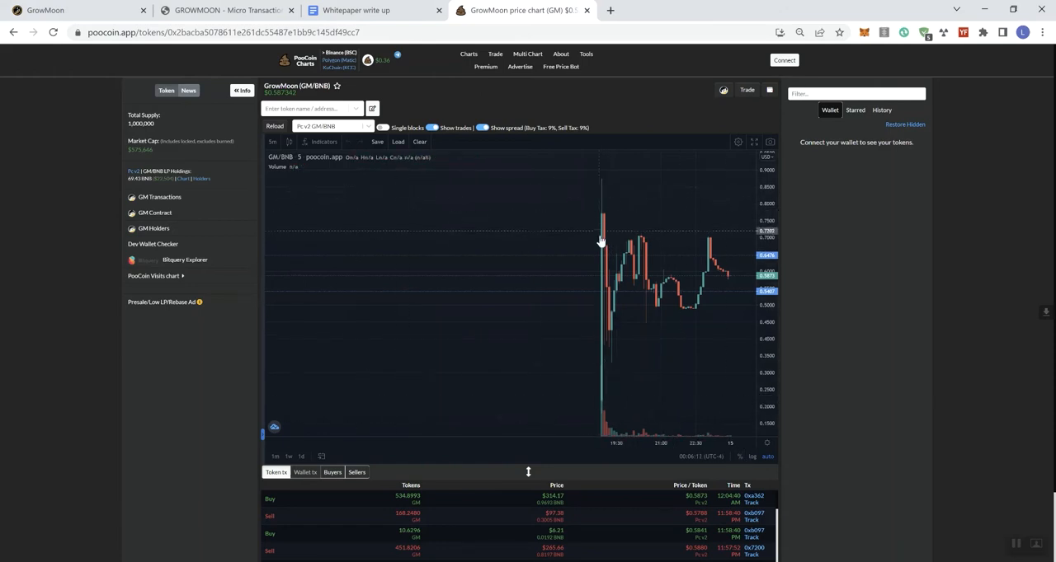
mouse_move(607, 327)
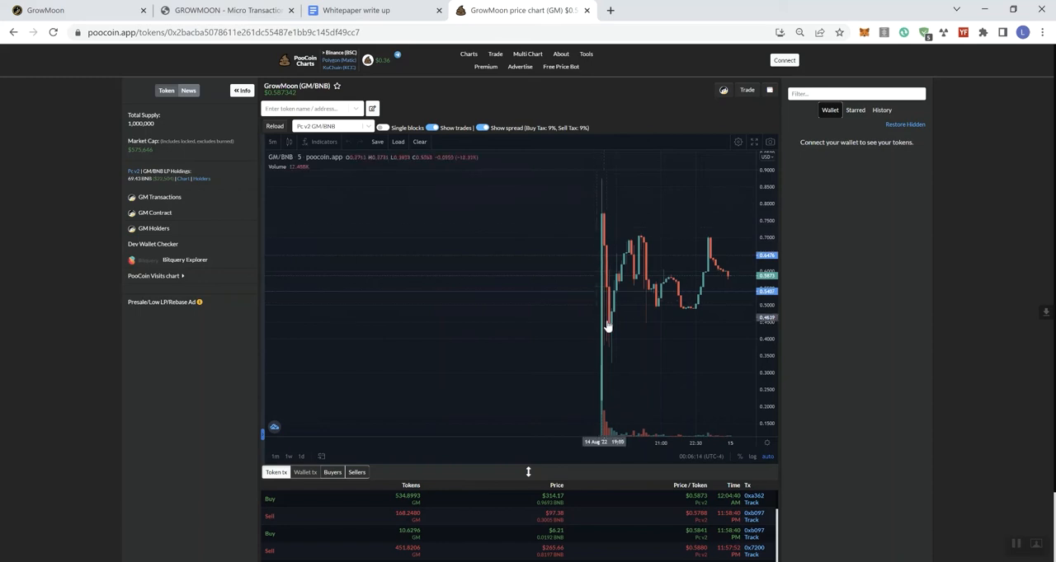
mouse_move(608, 340)
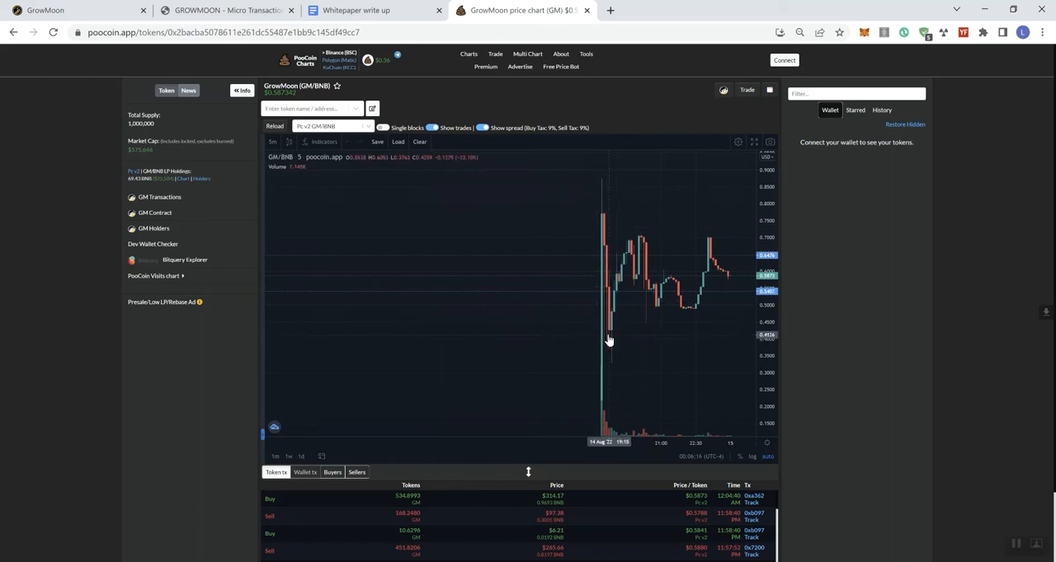
mouse_move(623, 279)
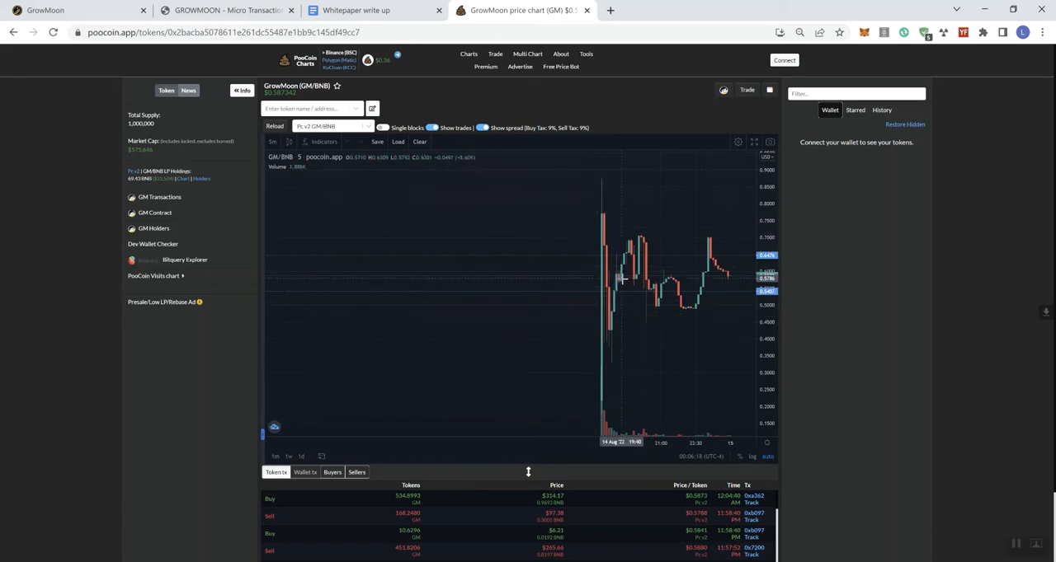
mouse_move(633, 268)
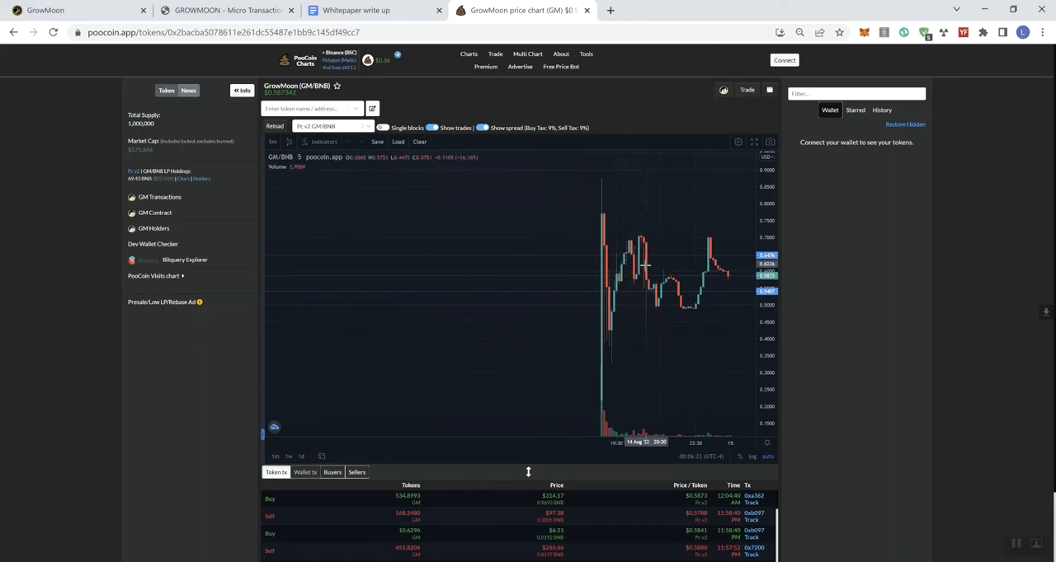
mouse_move(651, 295)
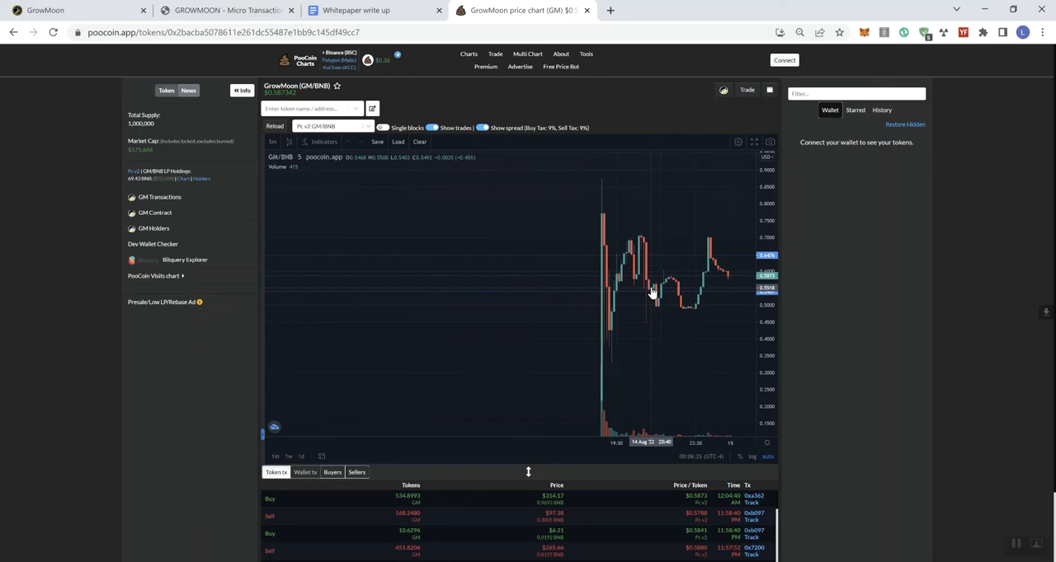
mouse_move(655, 307)
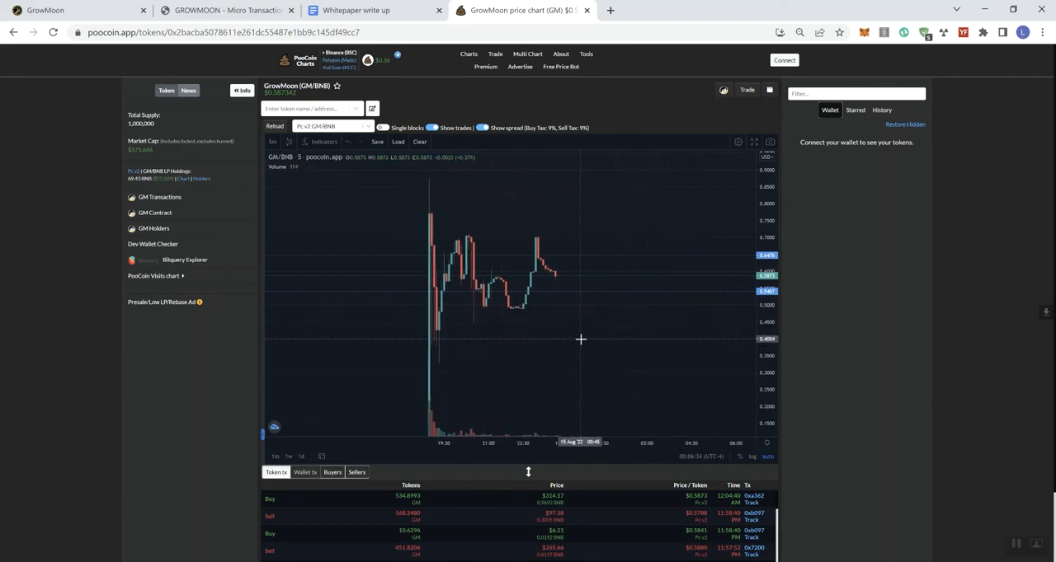
Step: Scroll down PooCoin to show more rows of GrowMoon buy and sell transactions
scroll("down", 3)
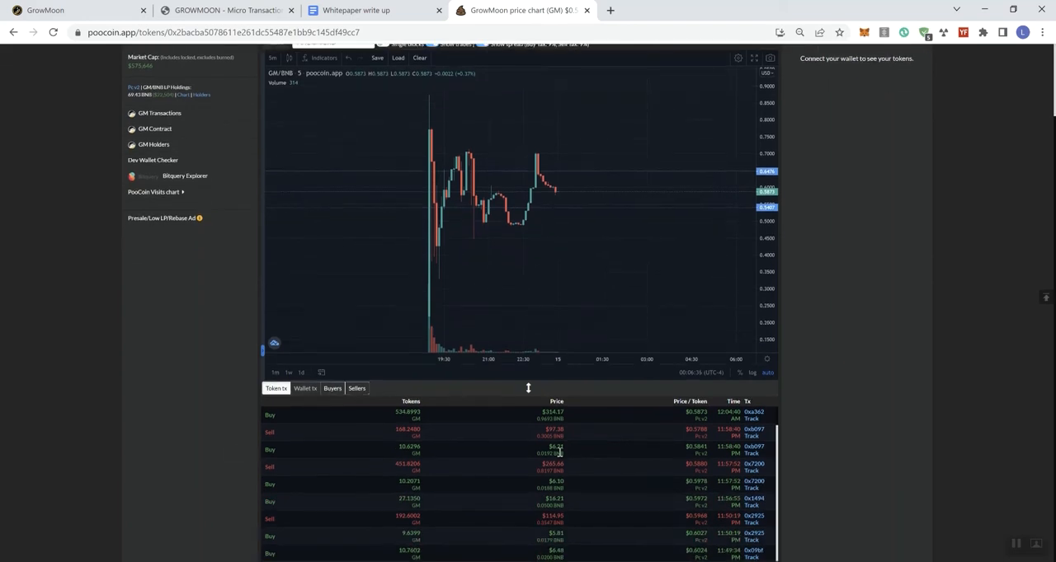
mouse_move(490, 470)
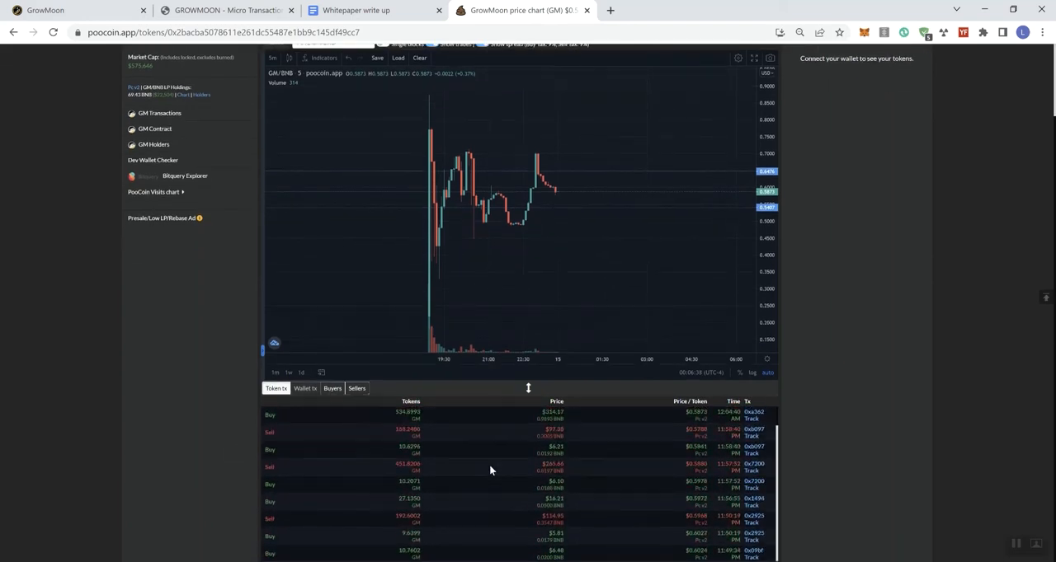
mouse_move(207, 394)
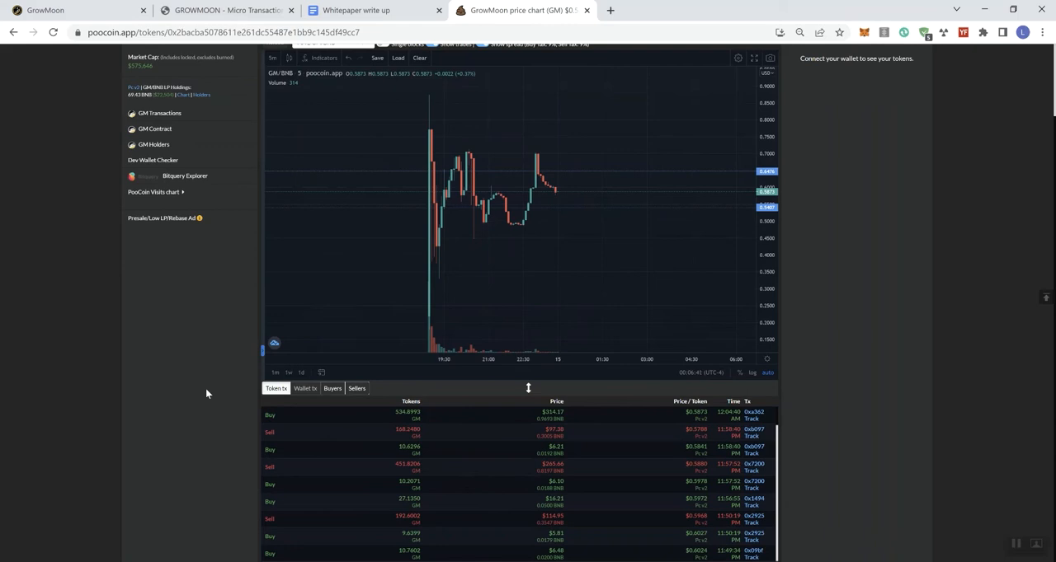
mouse_move(209, 396)
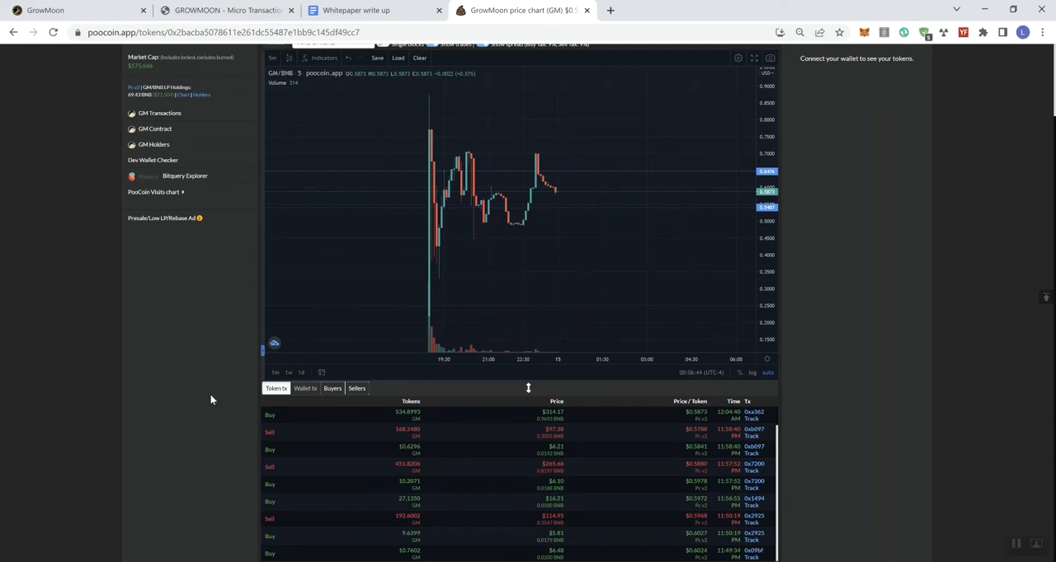
mouse_move(206, 240)
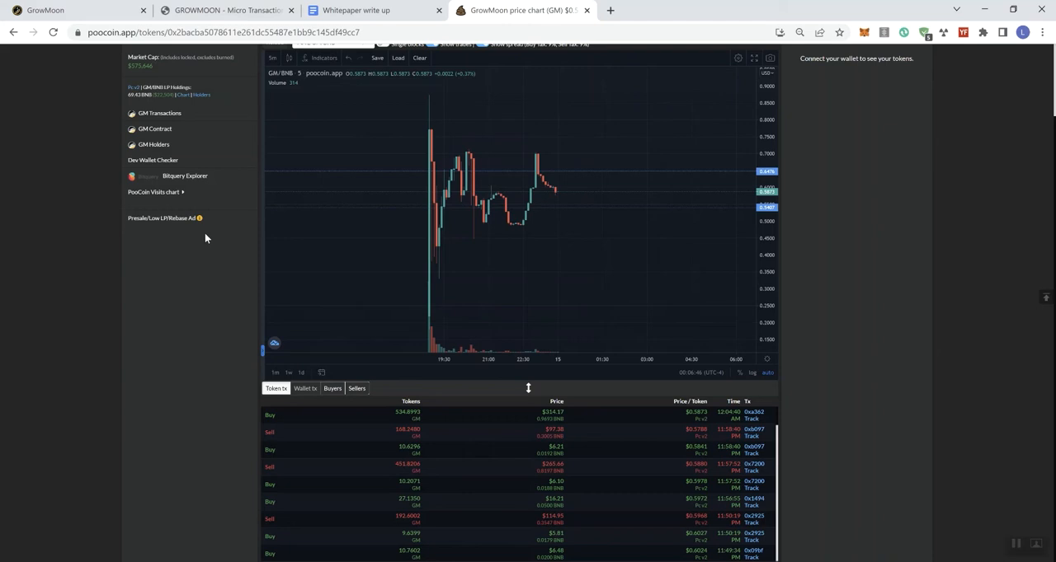
mouse_move(223, 130)
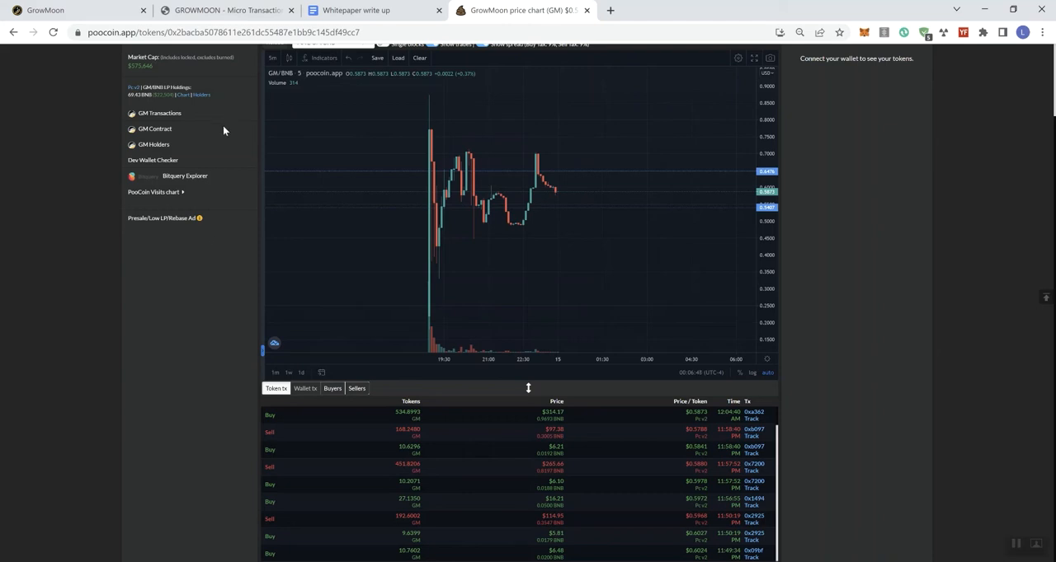
mouse_move(220, 137)
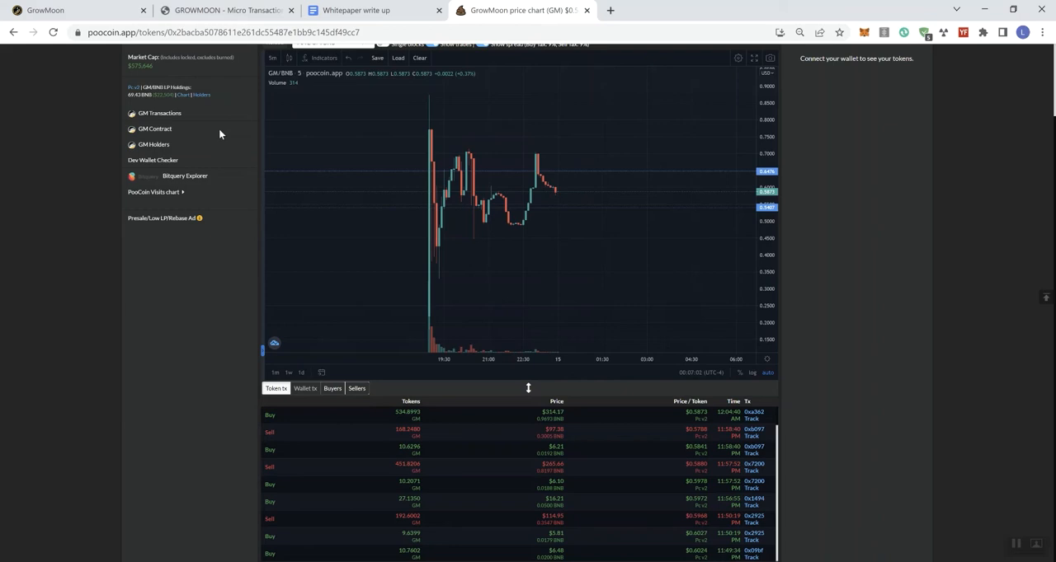
mouse_move(175, 309)
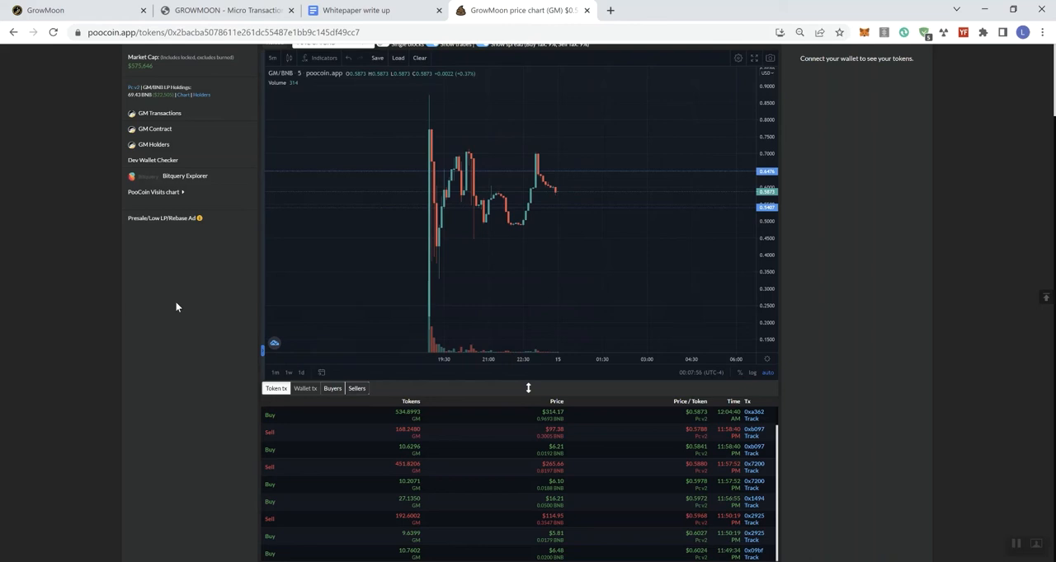
mouse_move(437, 155)
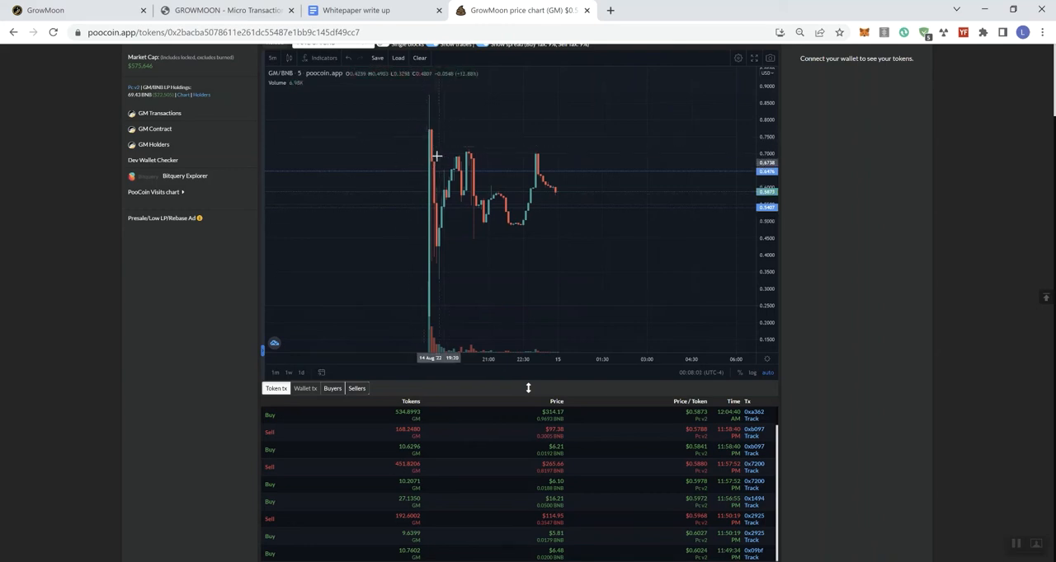
mouse_move(451, 242)
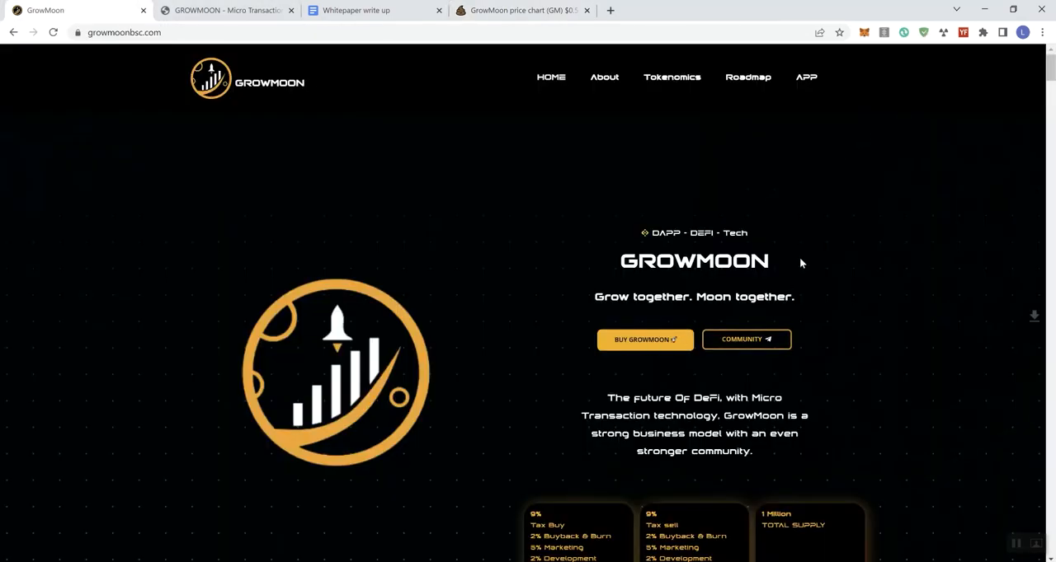
mouse_move(716, 297)
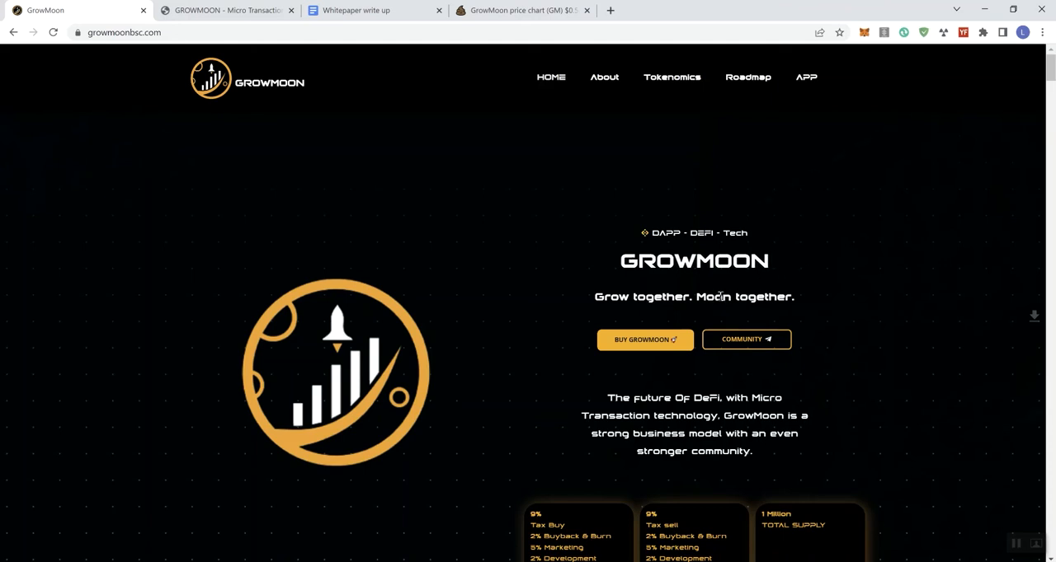
Step: Scroll the GrowMoon homepage to the 9% buy tax, 9% sell tax and 1 million supply cards
scroll("down", 3)
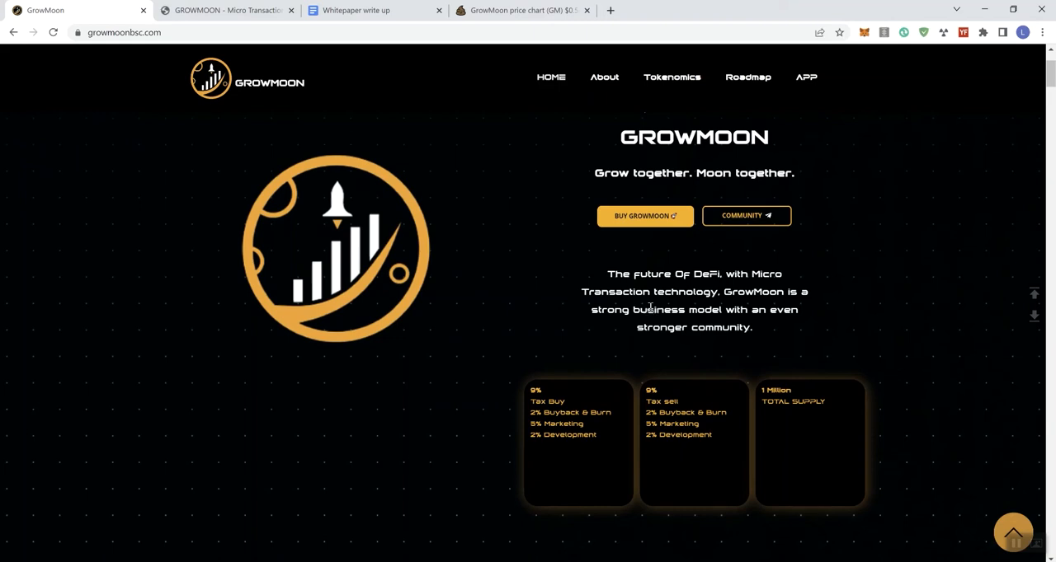
mouse_move(855, 328)
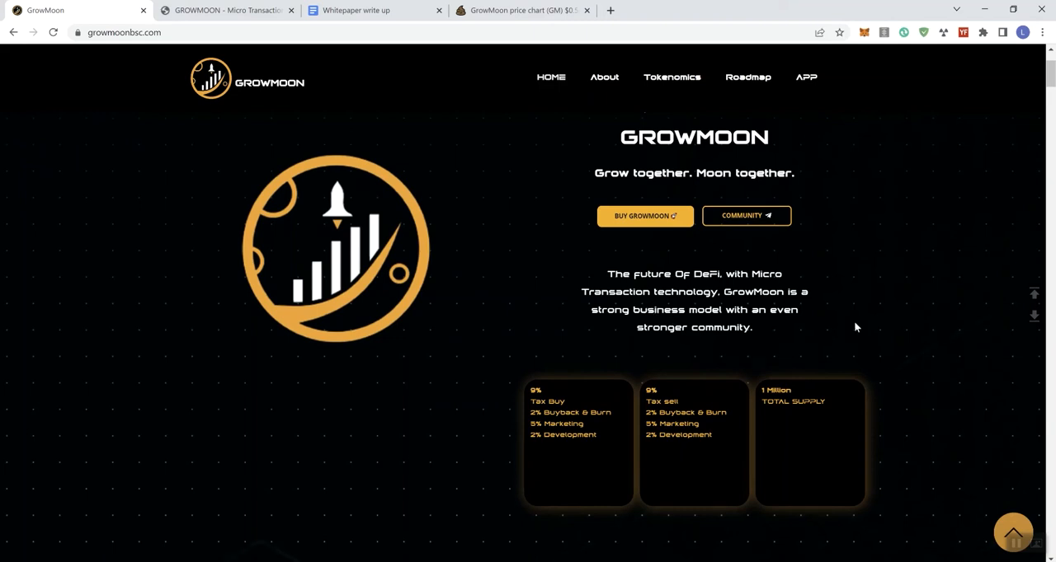
scroll("down", 3)
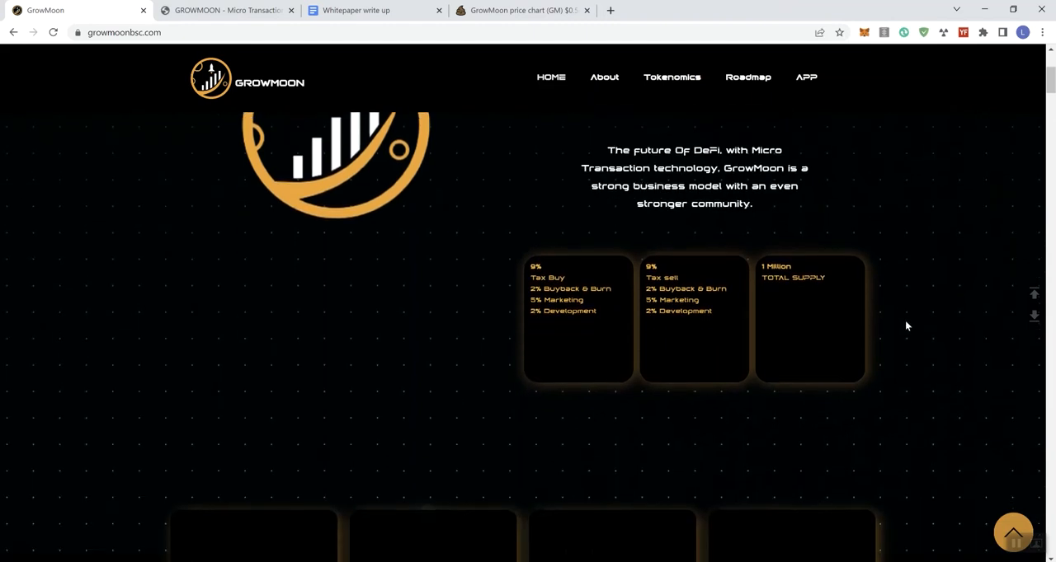
mouse_move(890, 299)
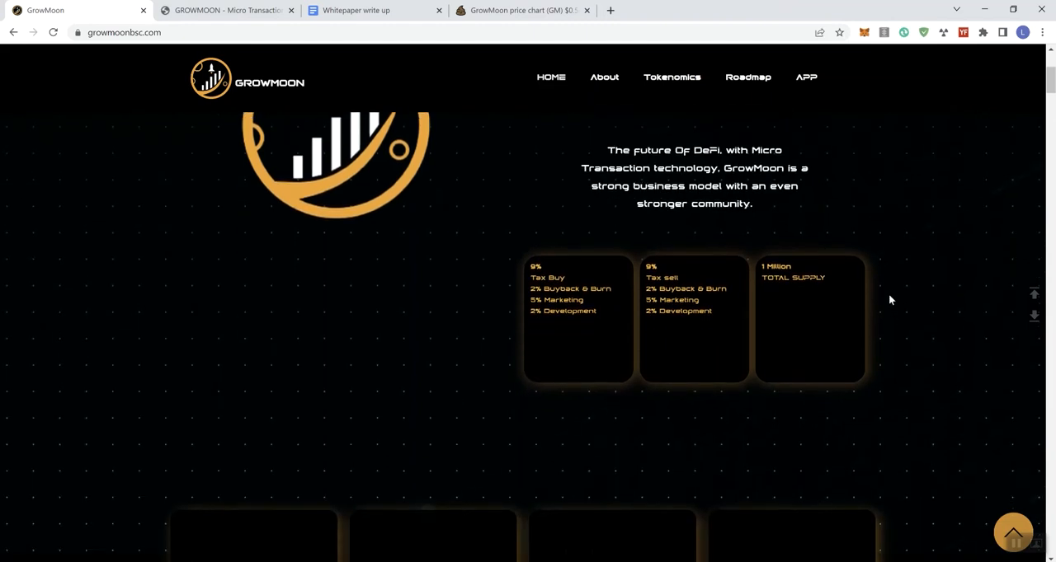
mouse_move(881, 288)
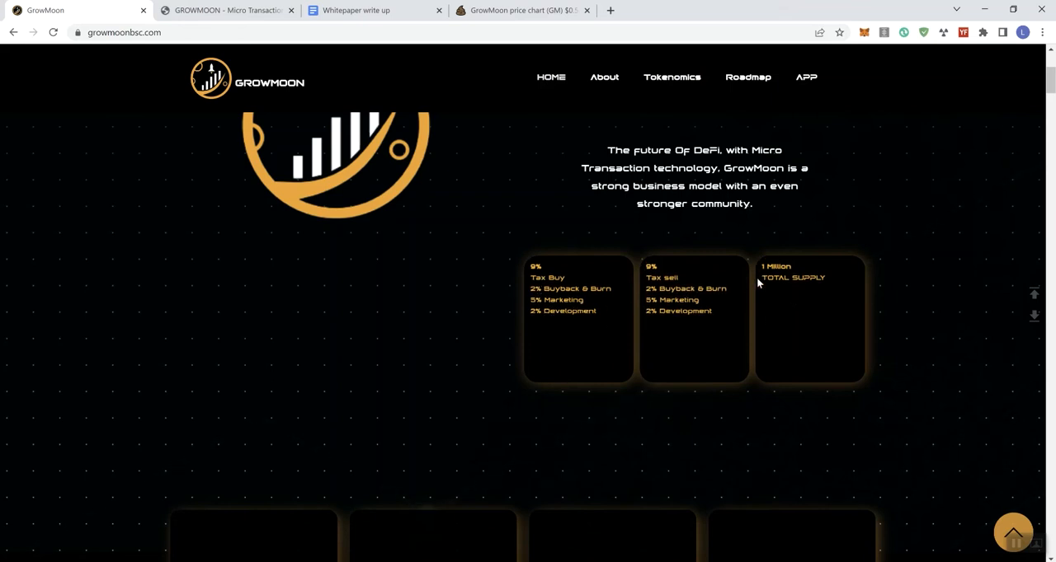
mouse_move(903, 318)
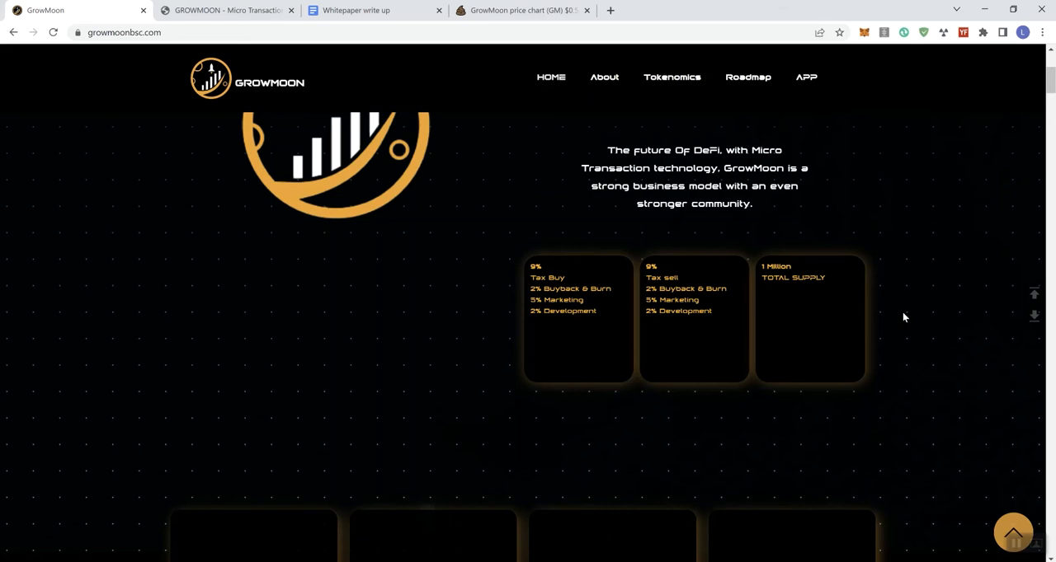
mouse_move(899, 301)
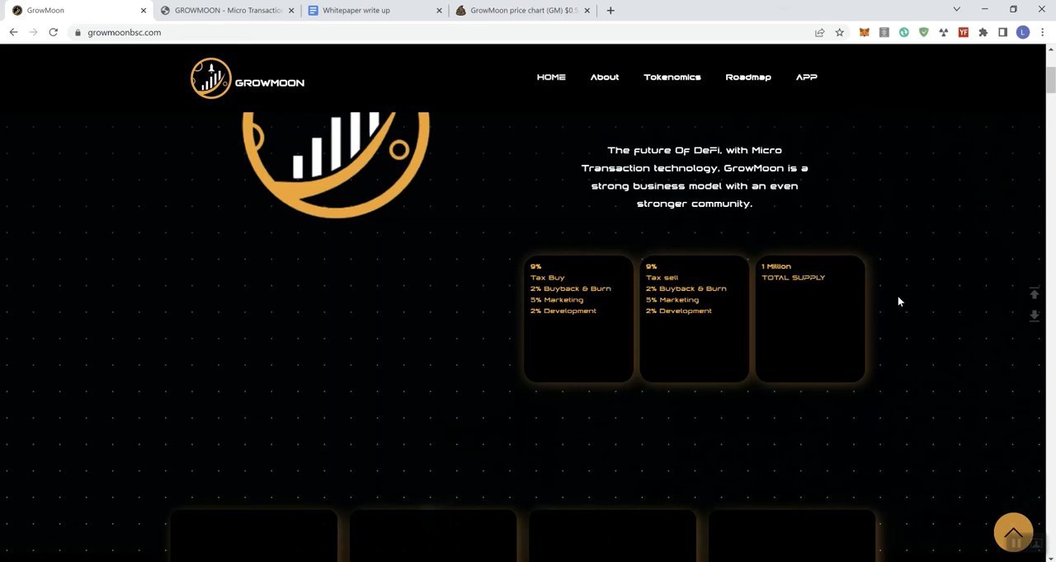
scroll("down", 3)
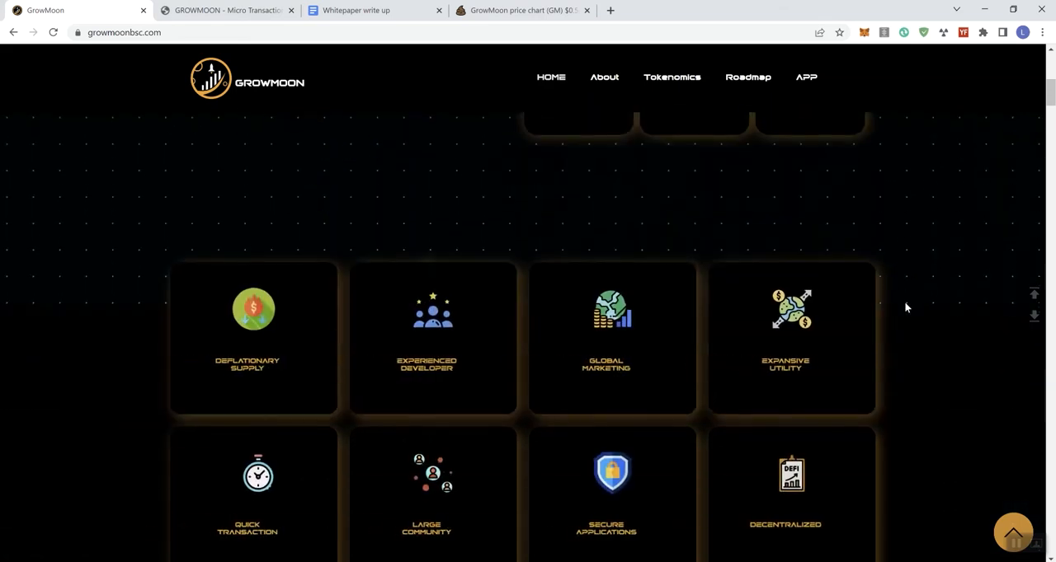
scroll("down", 3)
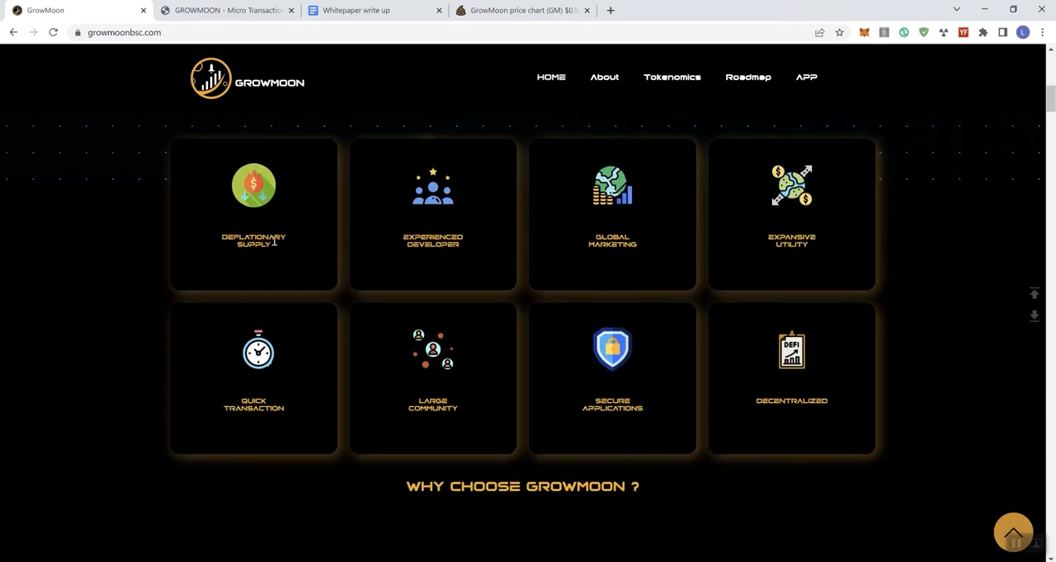
mouse_move(577, 256)
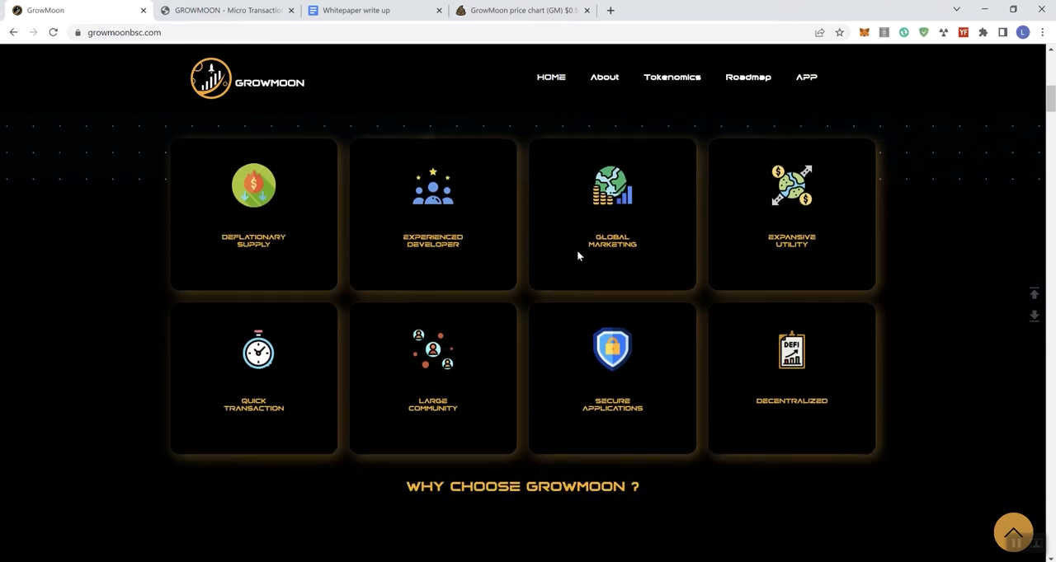
mouse_move(753, 262)
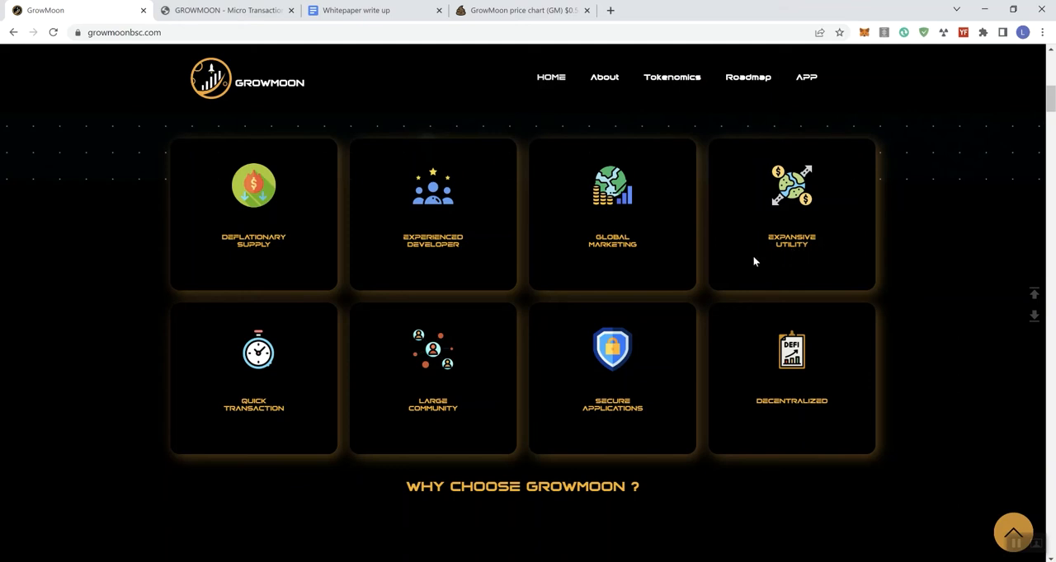
mouse_move(432, 403)
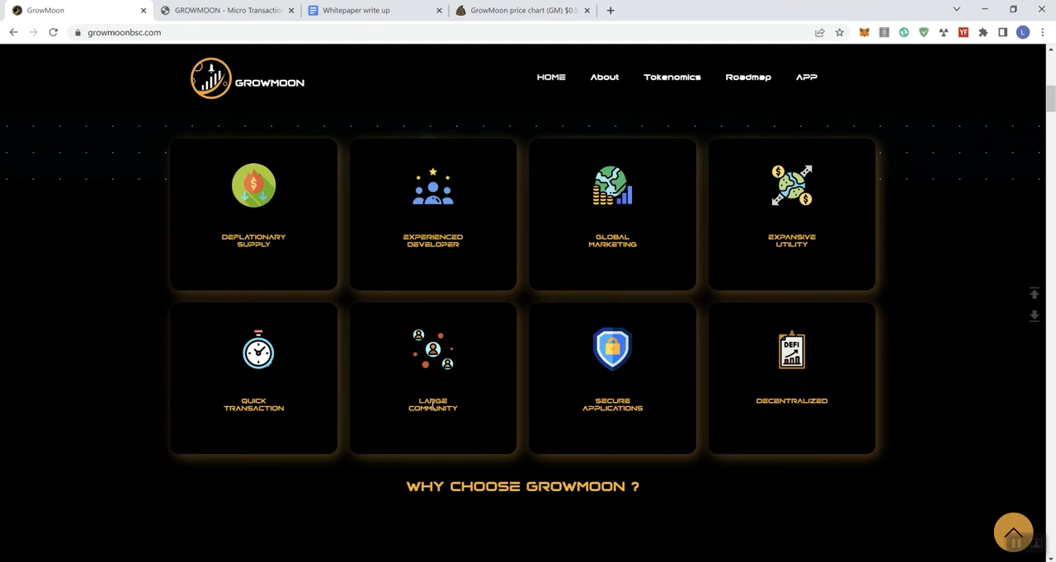
mouse_move(712, 415)
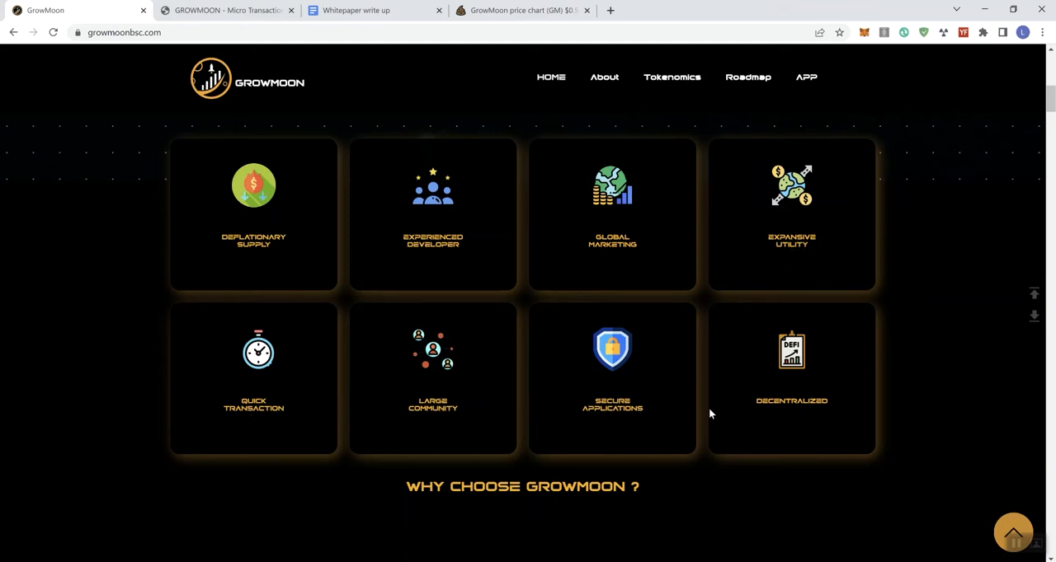
Step: Scroll down to the About section's 'What is GrowMoon?' panel
scroll("down", 3)
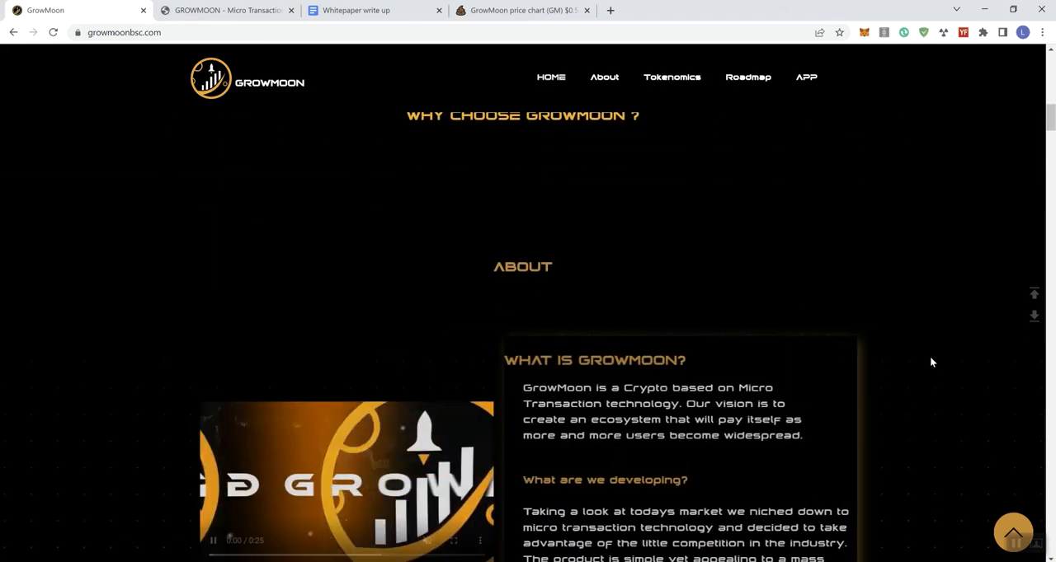
scroll("down", 3)
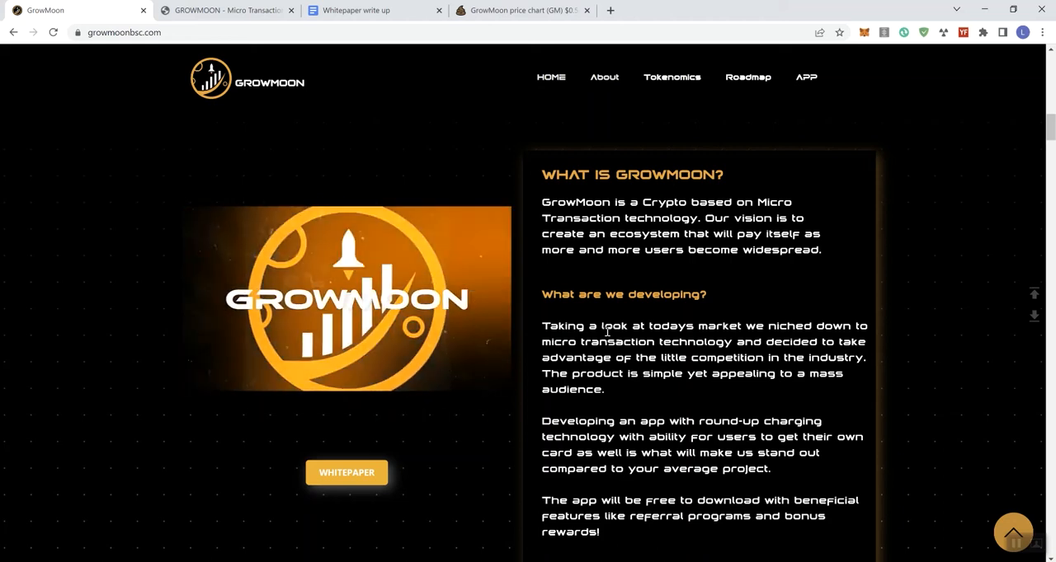
scroll("down", 3)
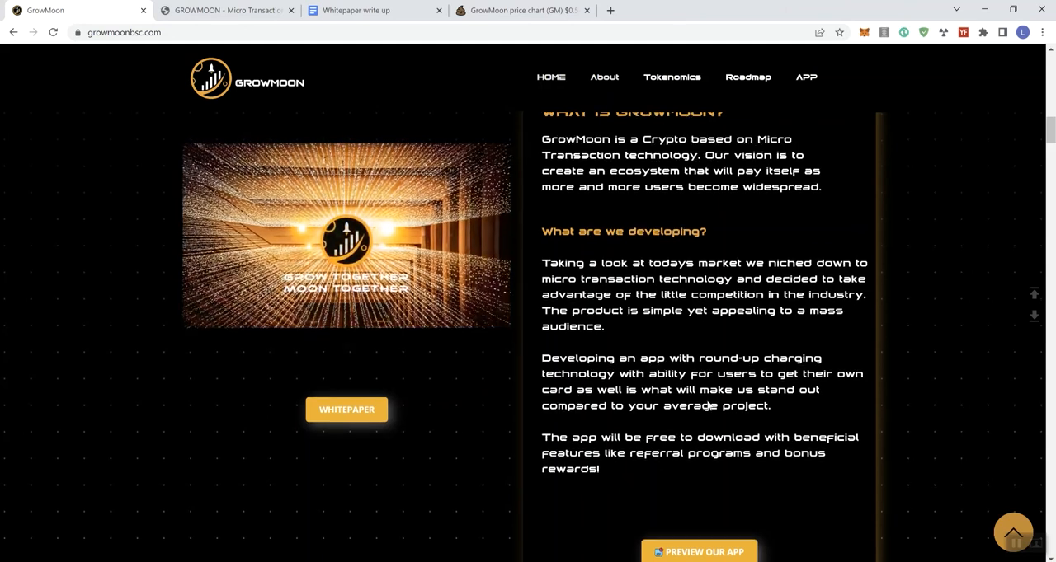
scroll("down", 3)
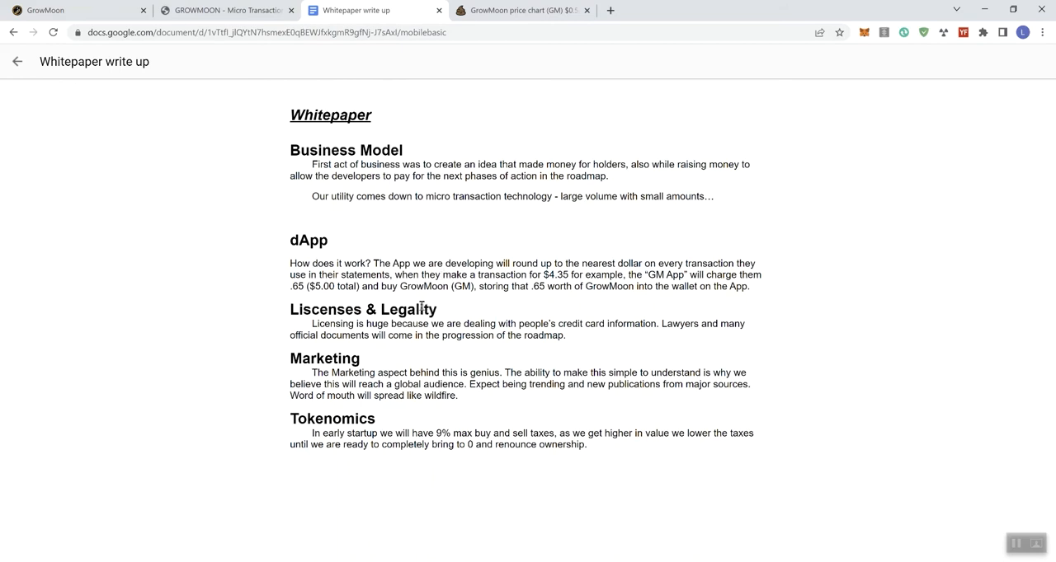
mouse_move(278, 228)
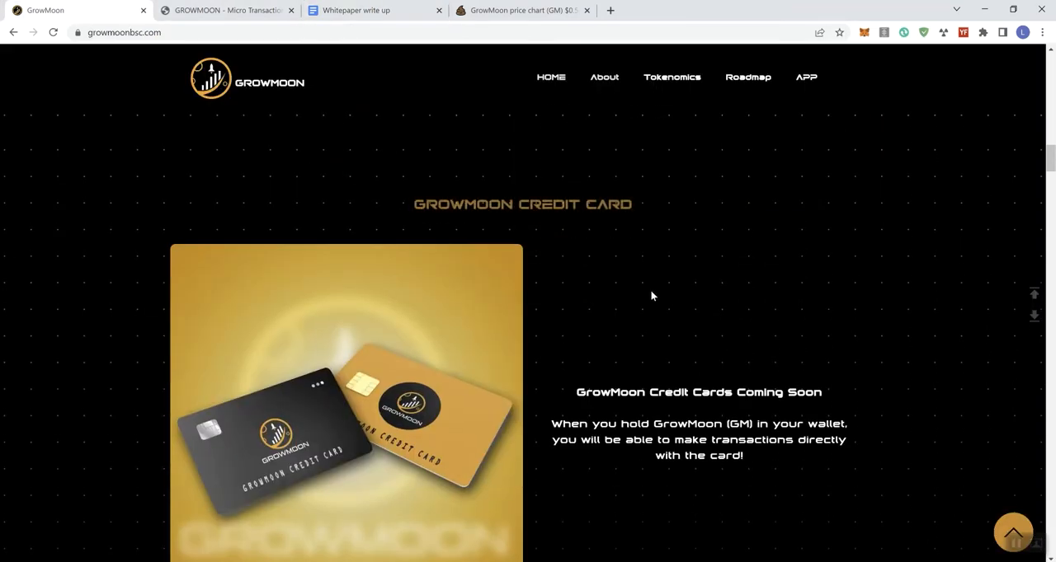
mouse_move(647, 272)
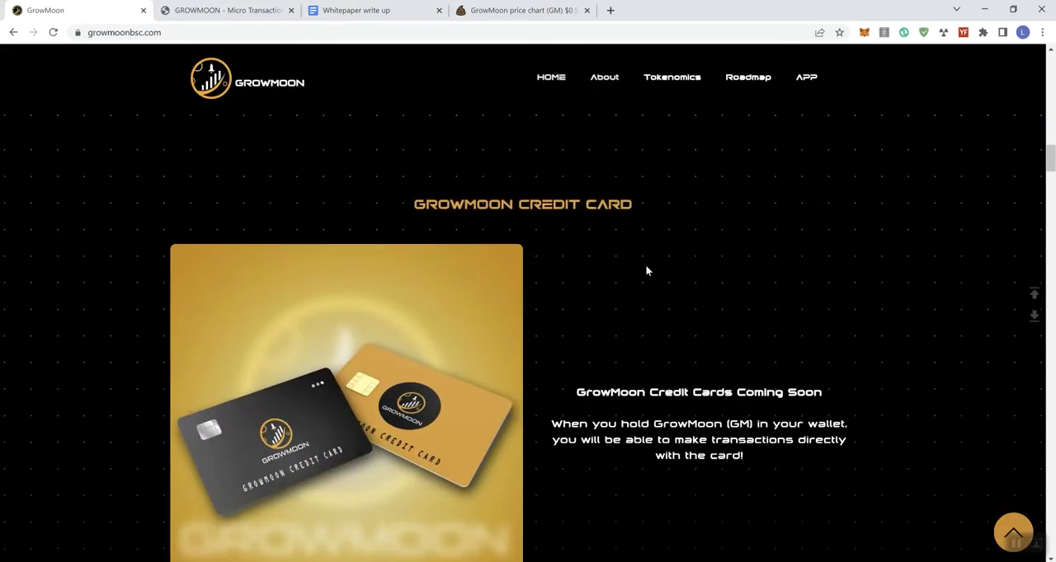
mouse_move(804, 335)
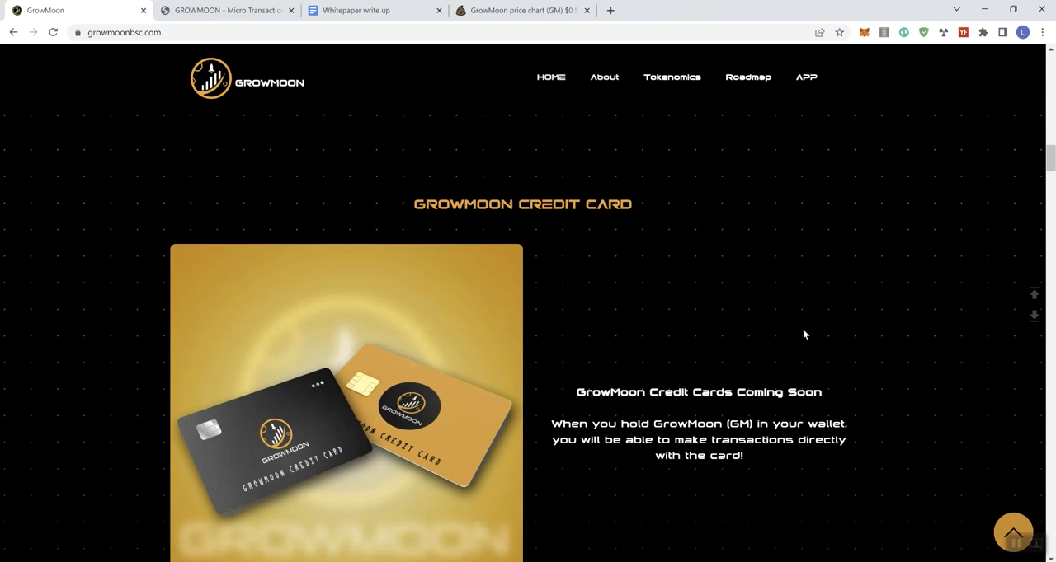
Step: Scroll the GrowMoon site down to the Credit Card 'coming soon' section
scroll("down", 3)
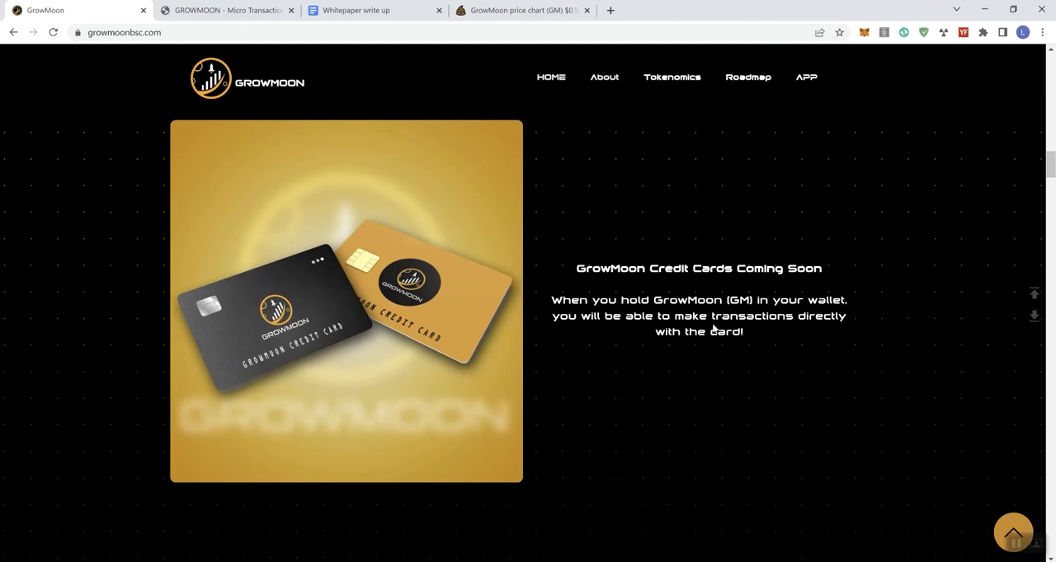
scroll("down", 3)
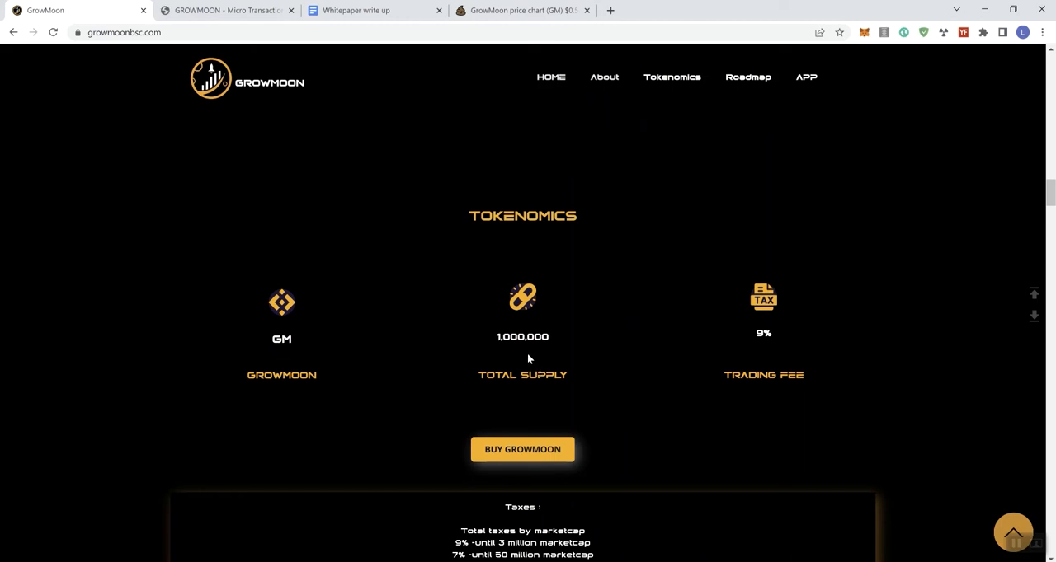
Step: Scroll through Tokenomics to the tax tiers by market cap, down to the 1% tier
scroll("down", 3)
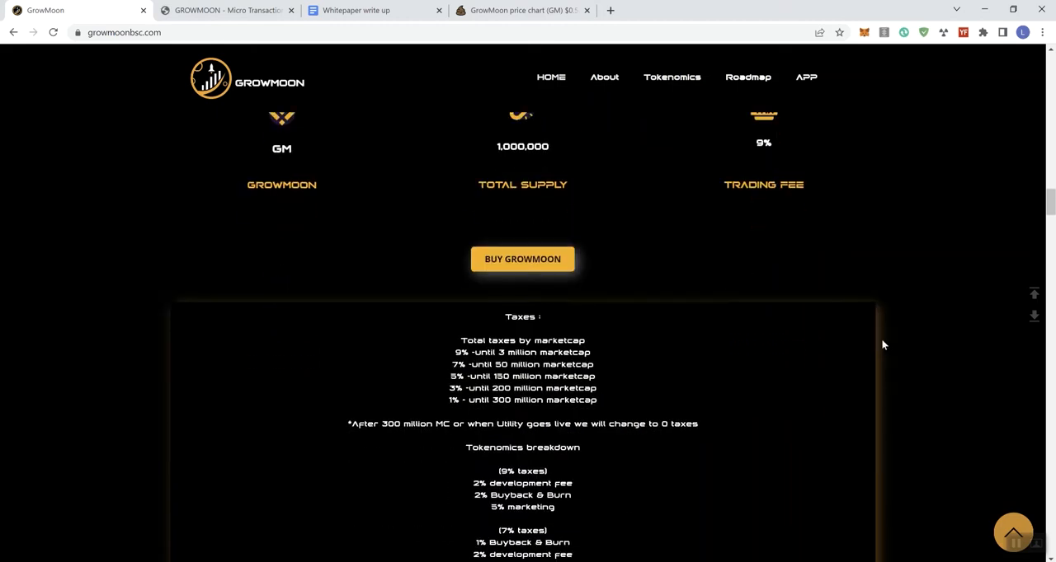
scroll("down", 3)
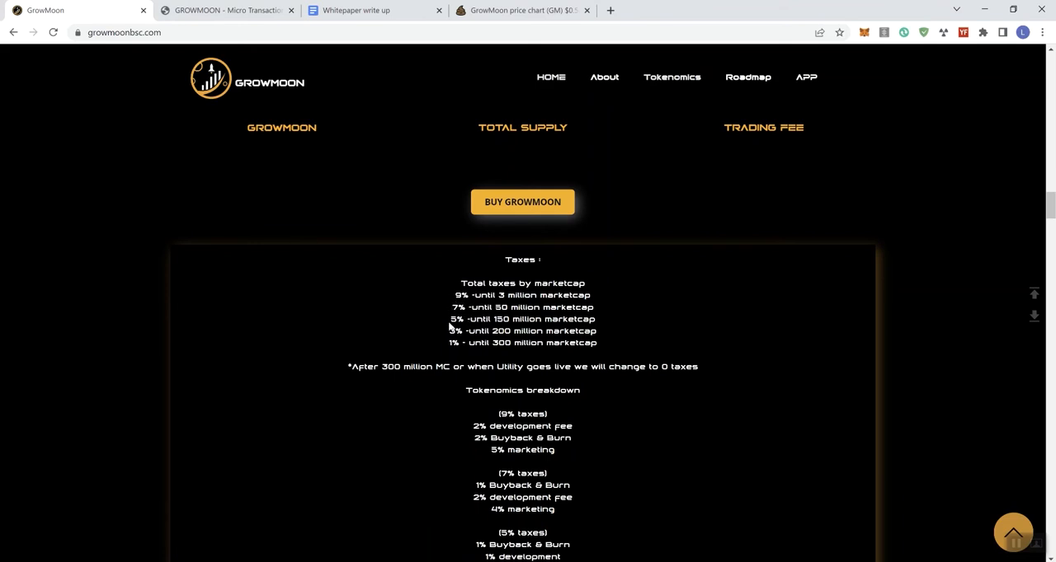
mouse_move(526, 327)
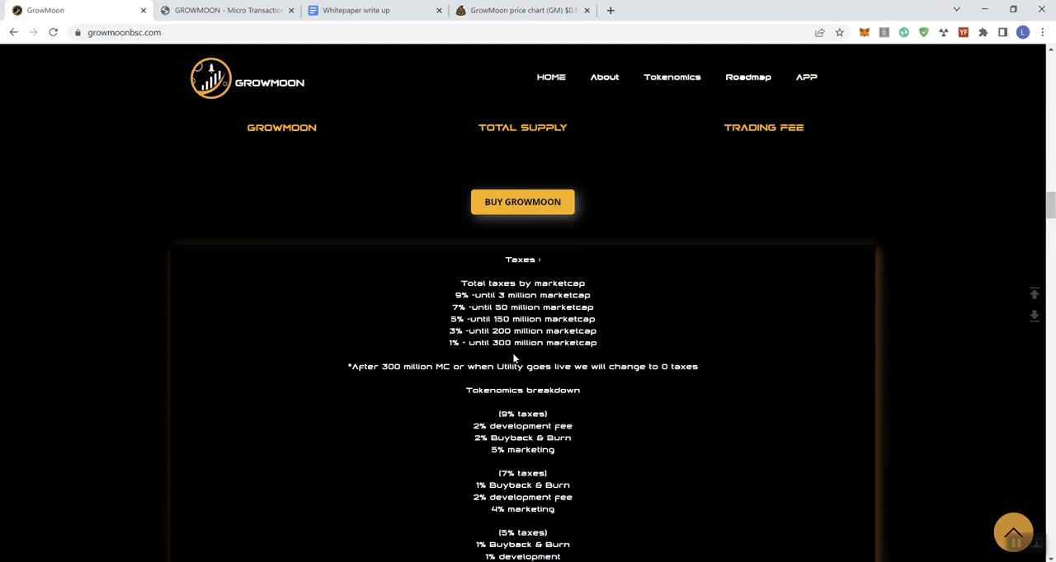
mouse_move(354, 383)
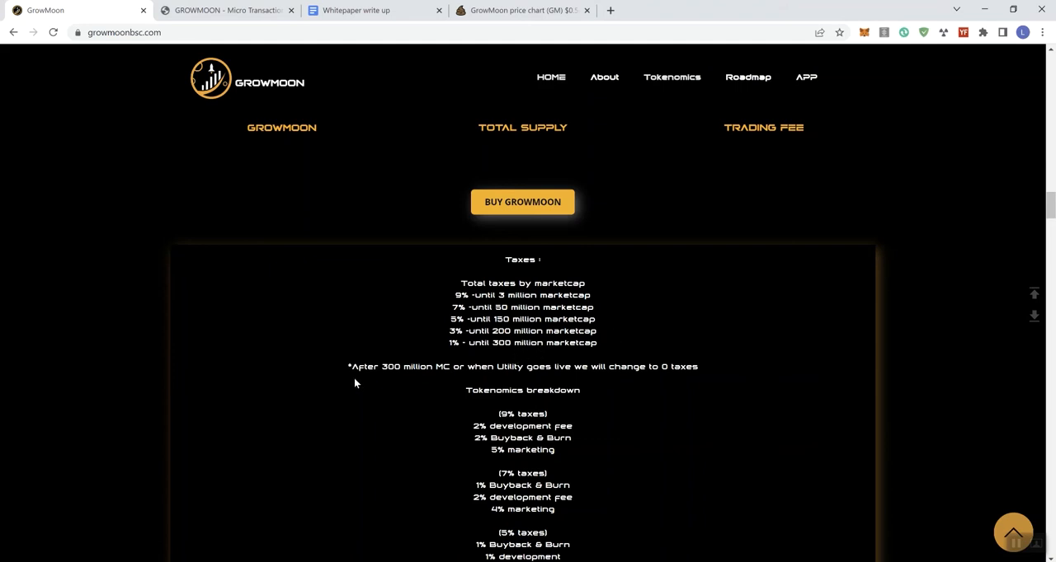
mouse_move(757, 380)
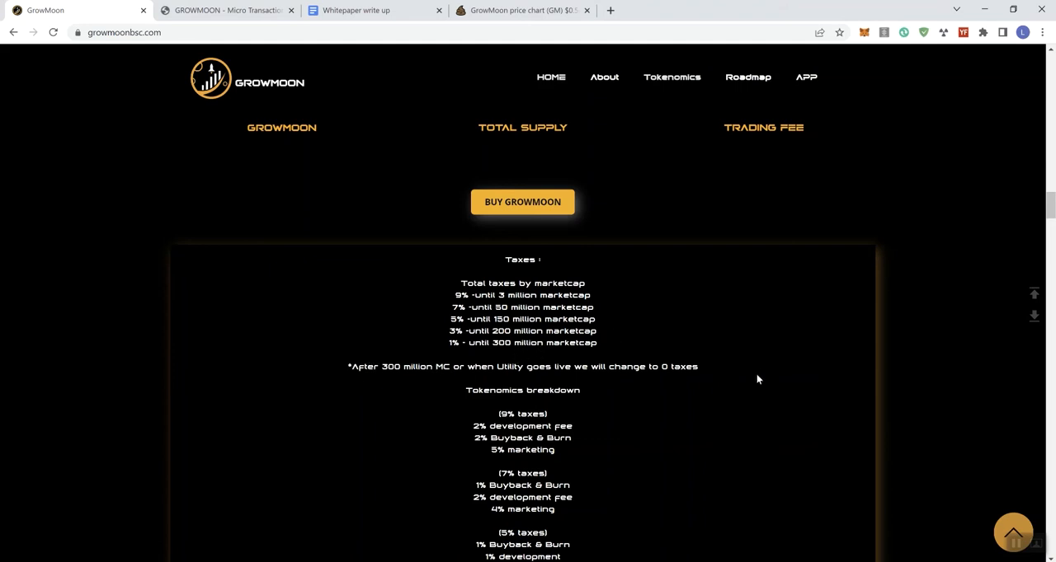
mouse_move(572, 372)
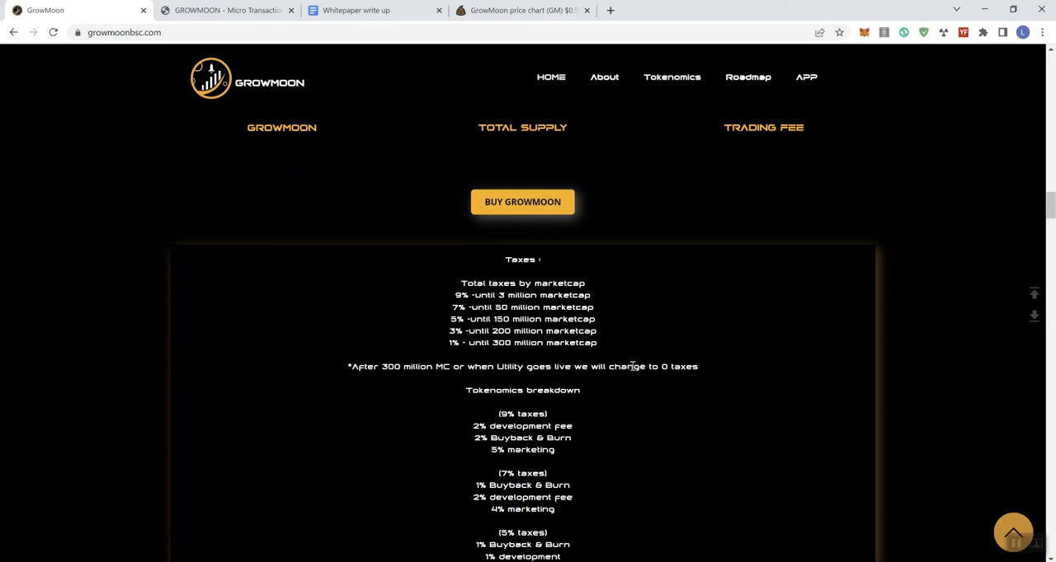
scroll("down", 3)
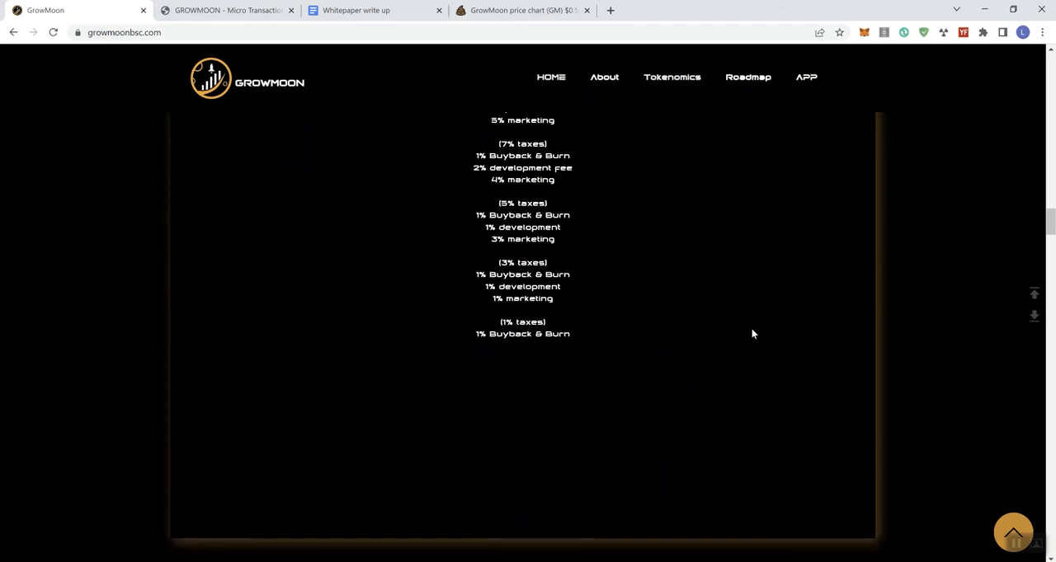
Step: Scroll past how-to-buy, the swap widget and app preview to Roadmap Phases 01 and 02
scroll("down", 3)
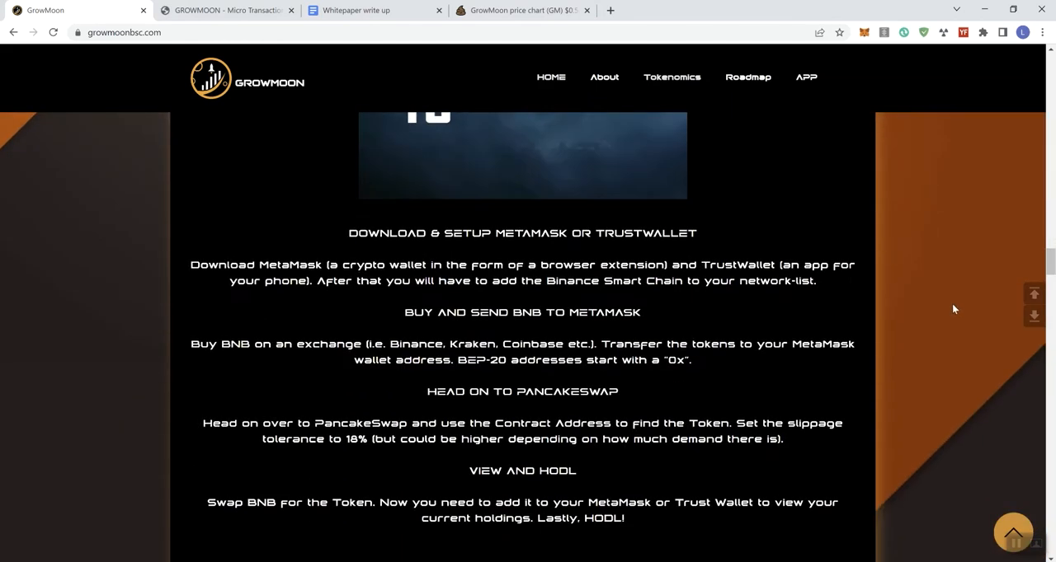
scroll("down", 3)
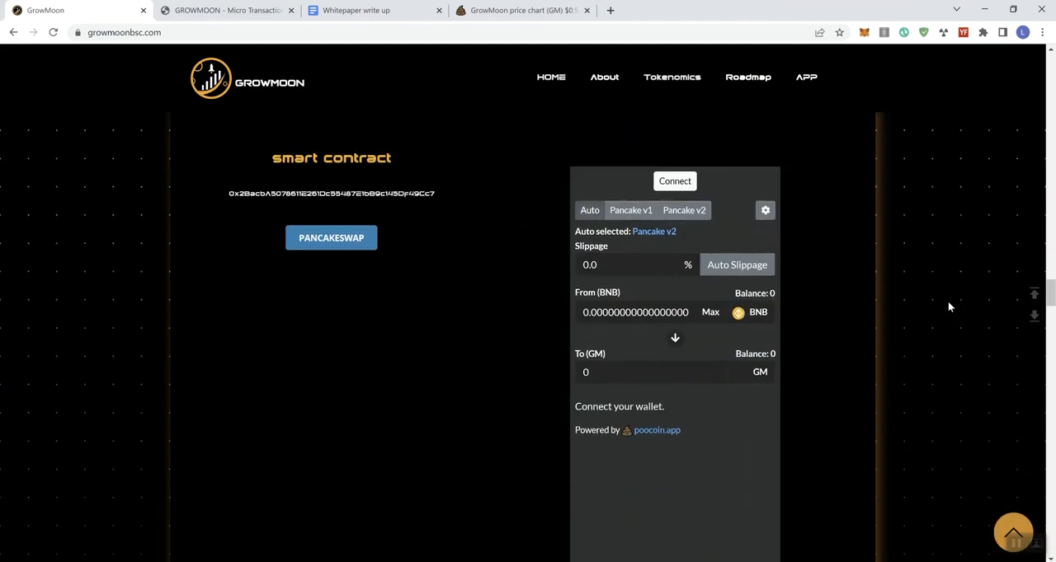
mouse_move(878, 334)
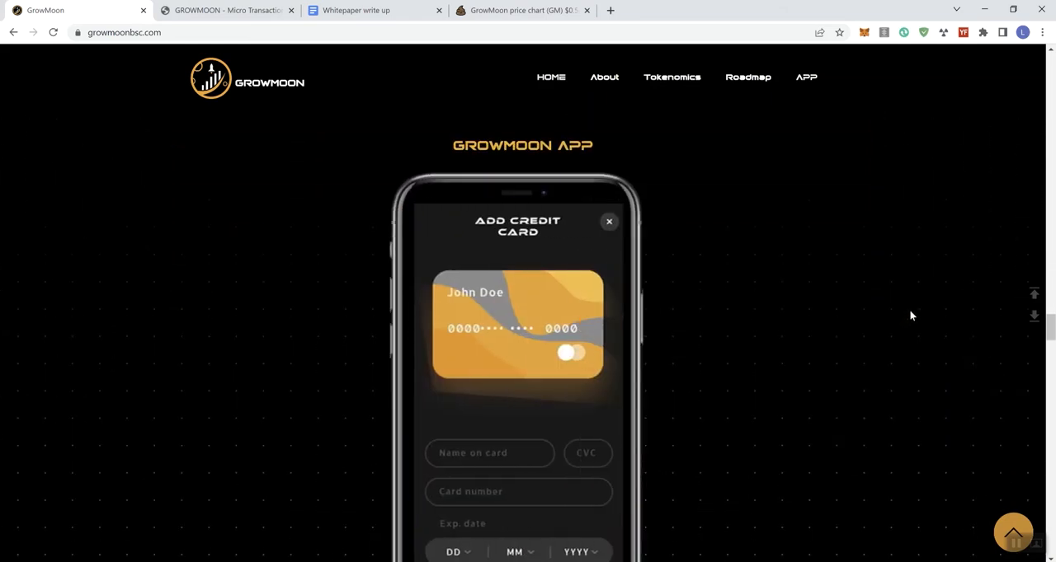
scroll("down", 3)
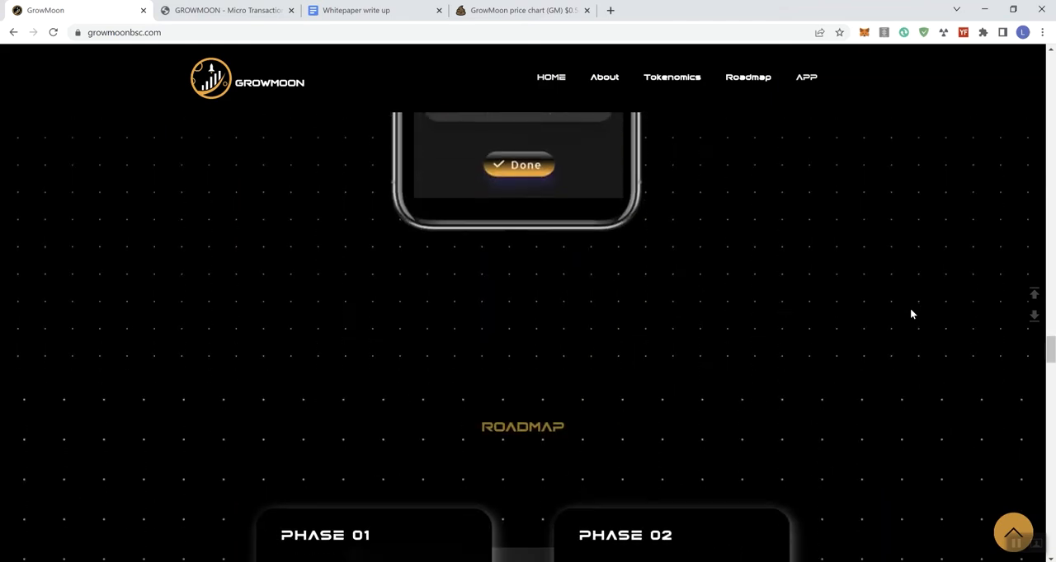
scroll("down", 3)
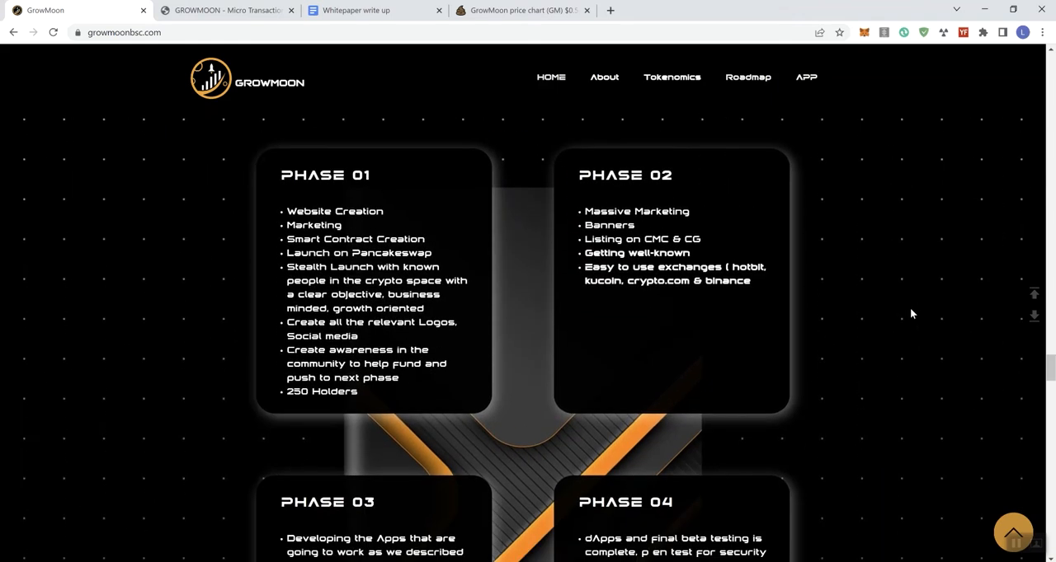
mouse_move(564, 347)
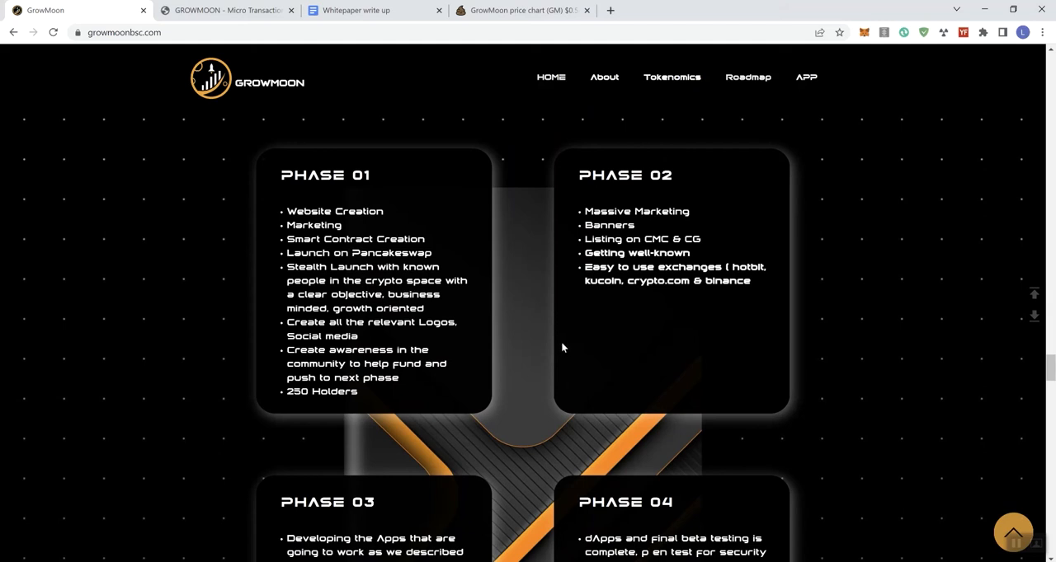
mouse_move(580, 329)
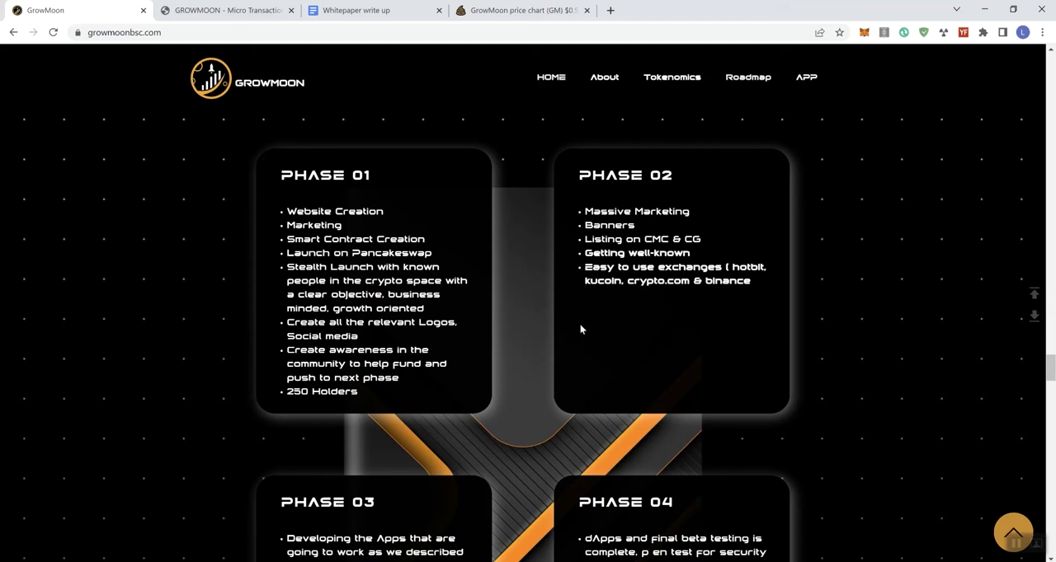
mouse_move(585, 330)
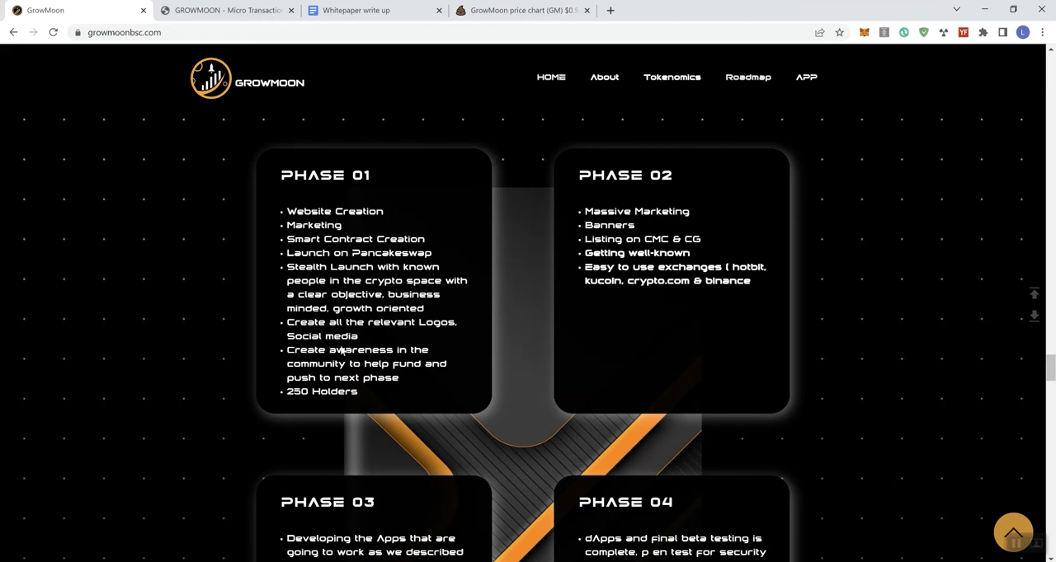
mouse_move(447, 355)
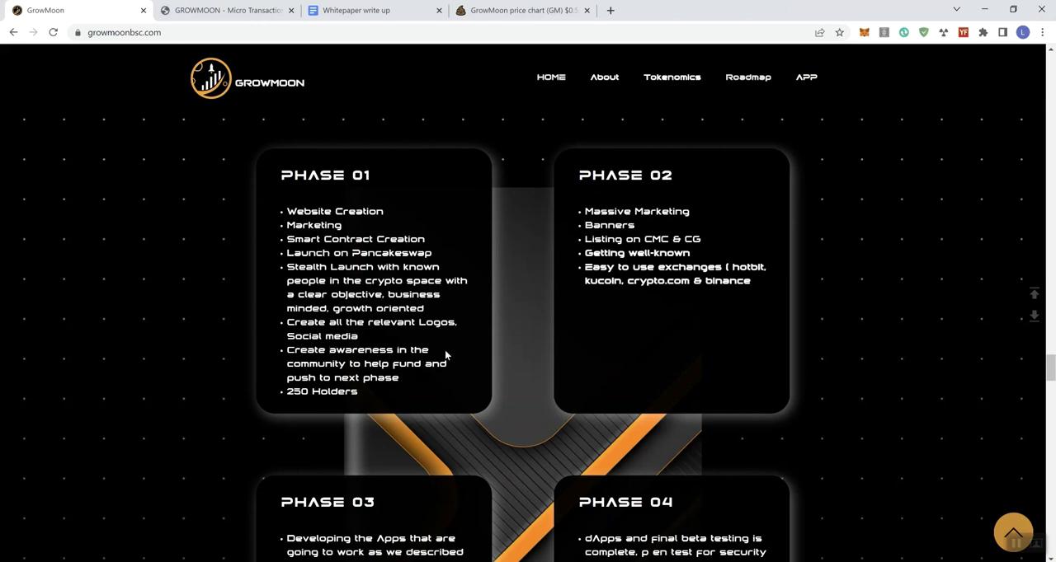
mouse_move(280, 393)
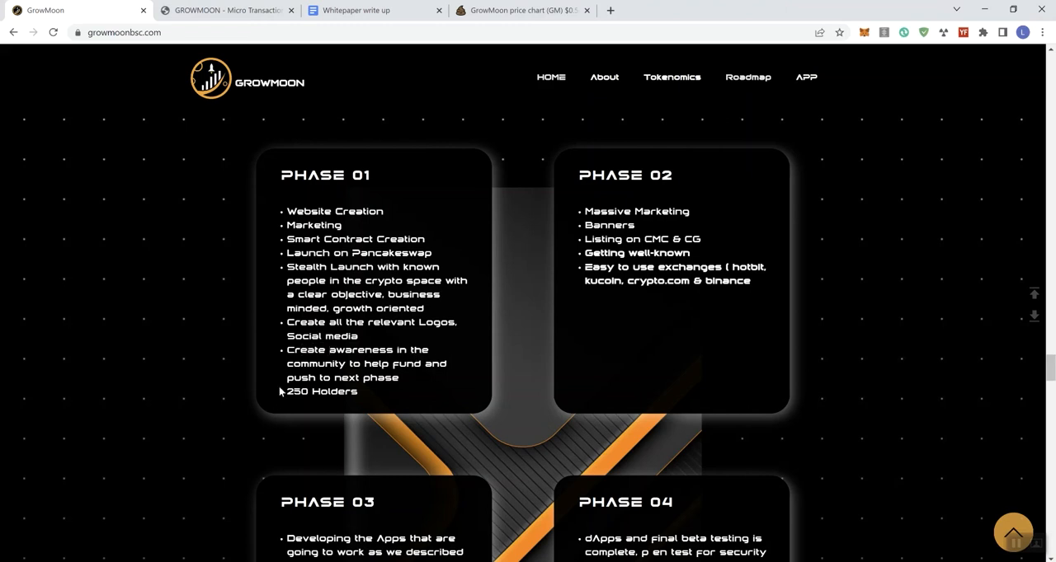
Step: Scroll down to reveal Phase 03 app development and Phase 04 beta testing goals
scroll("down", 3)
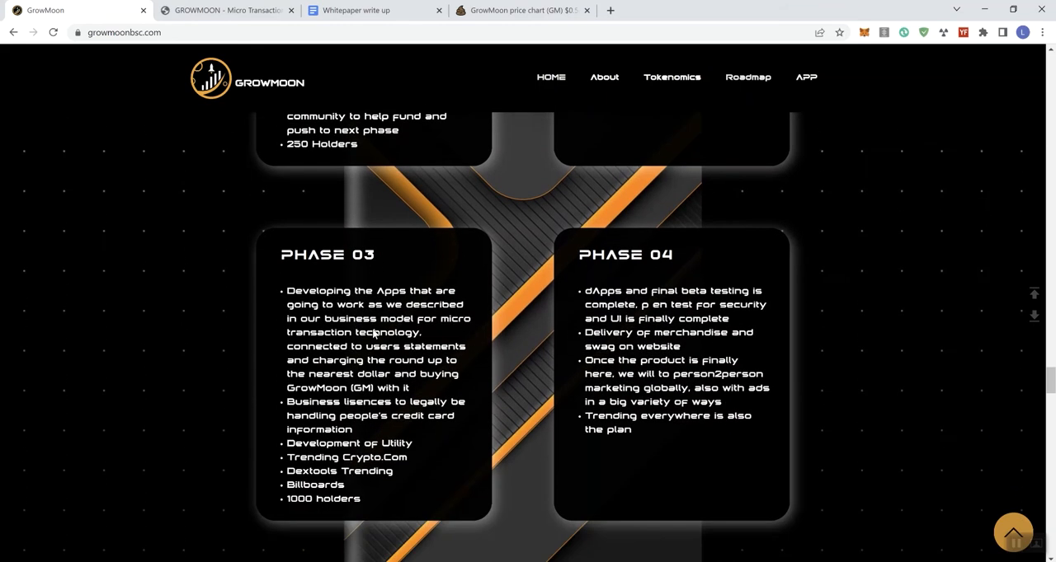
Step: Scroll up to revisit Phases 01 and 02, then back down to Phases 03 and 04
scroll("up", 3)
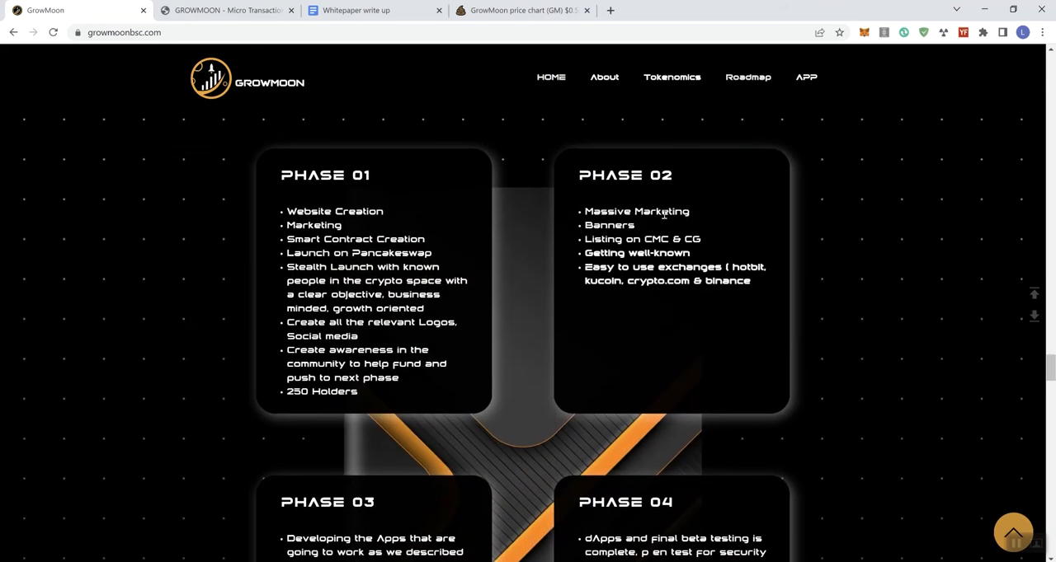
mouse_move(639, 239)
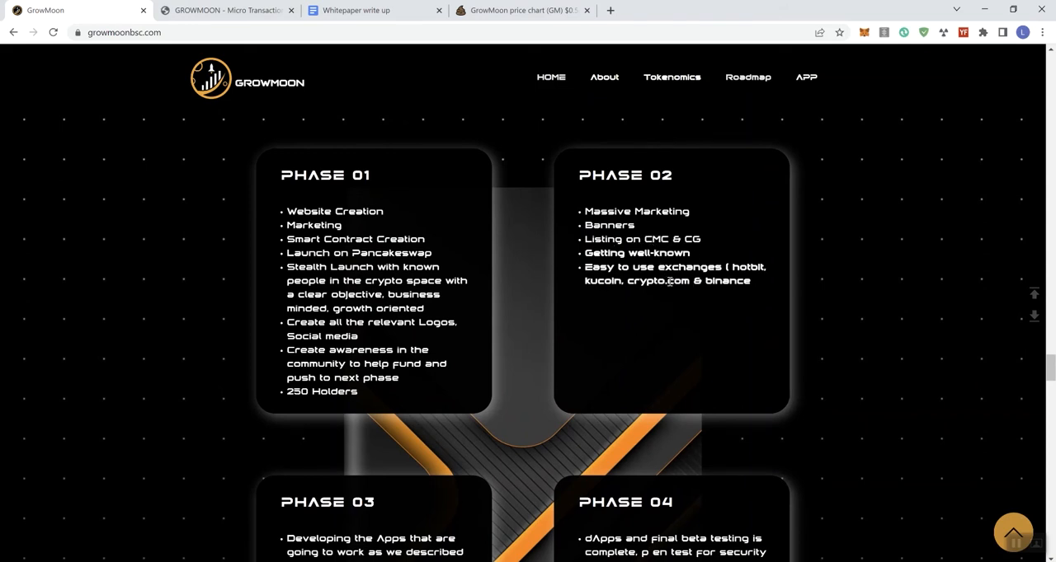
scroll("down", 3)
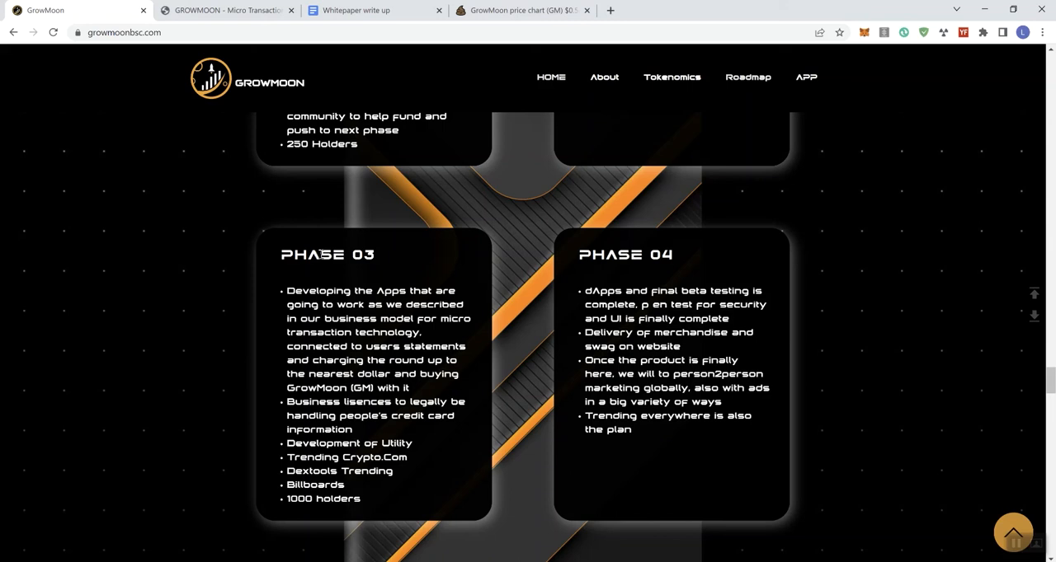
mouse_move(259, 280)
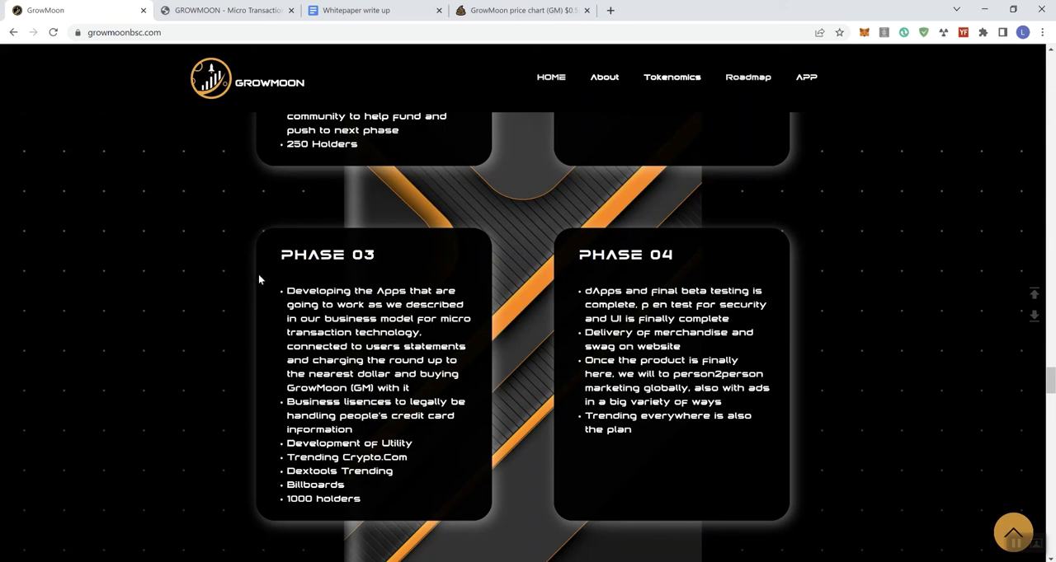
mouse_move(324, 429)
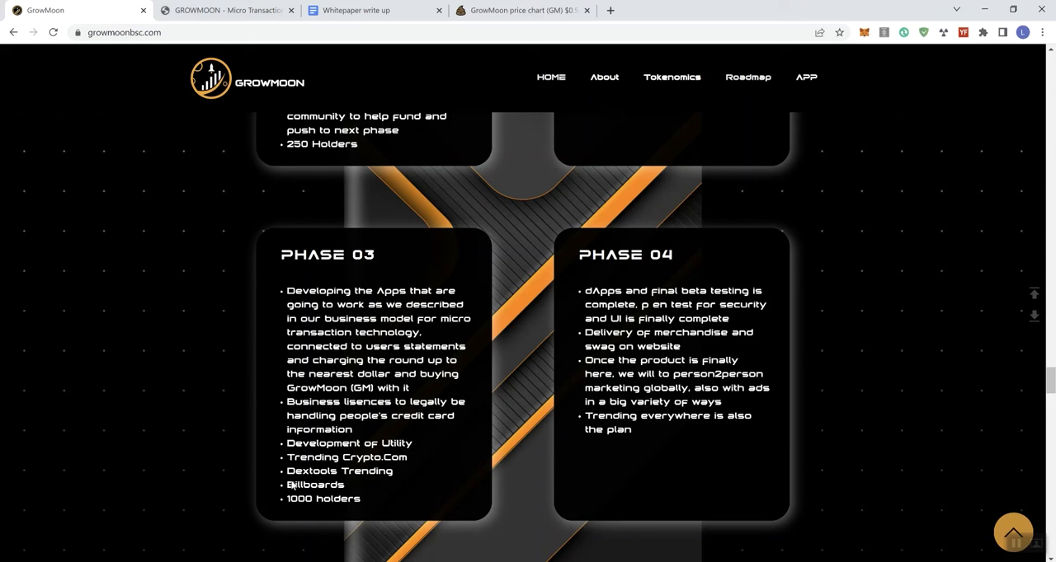
mouse_move(301, 485)
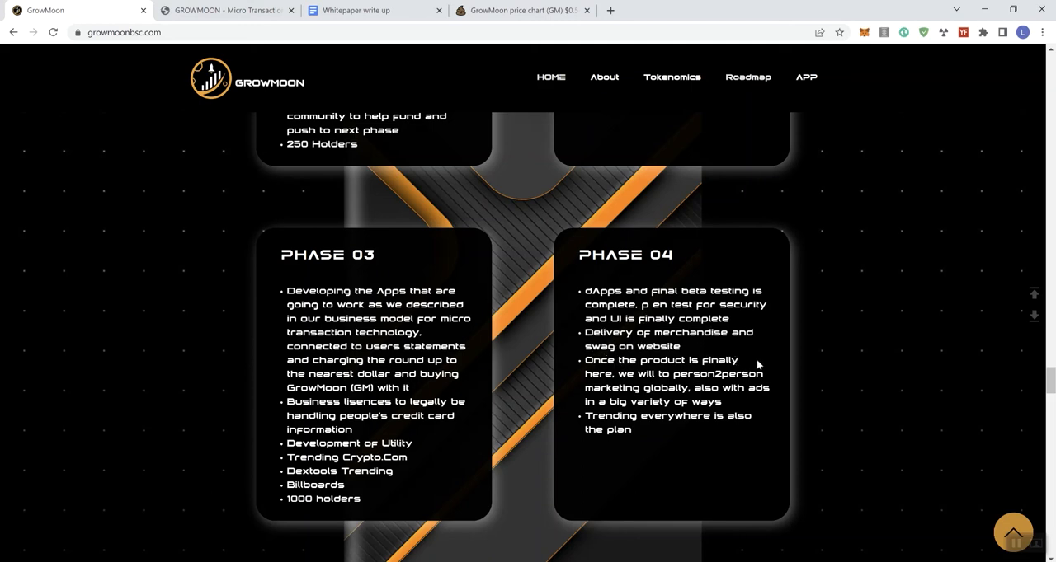
mouse_move(633, 387)
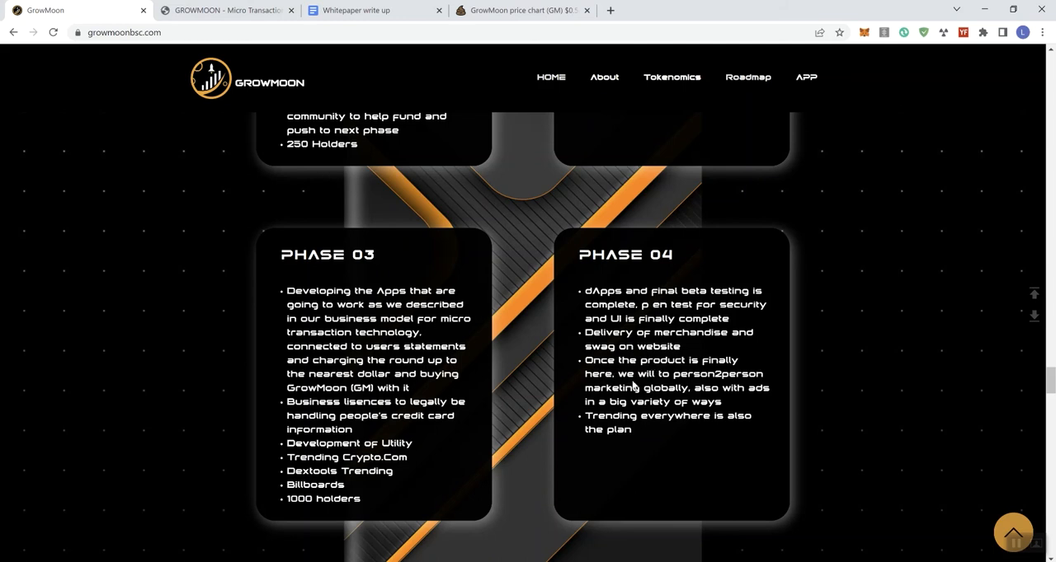
mouse_move(746, 370)
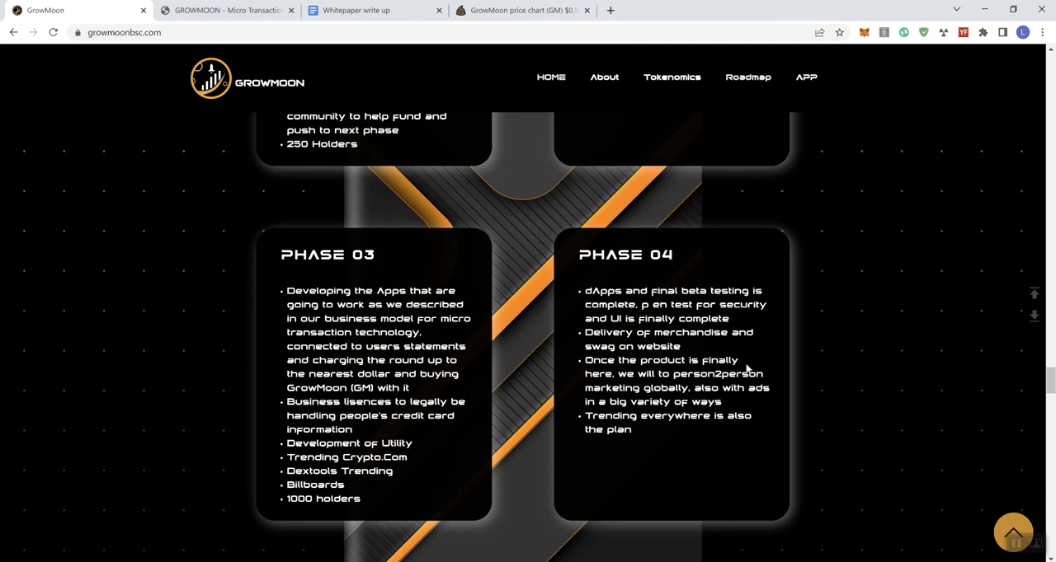
mouse_move(758, 359)
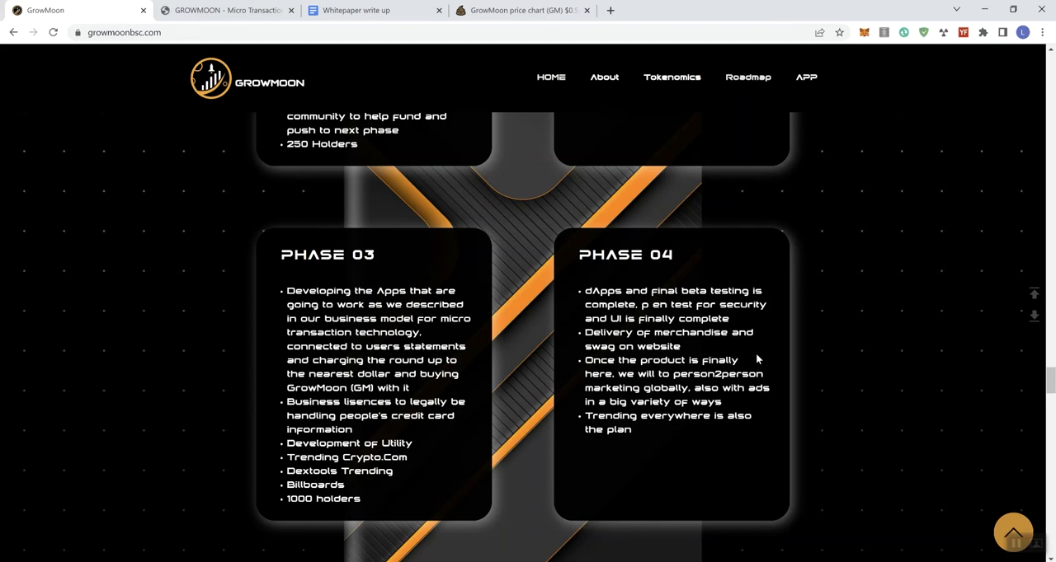
mouse_move(760, 344)
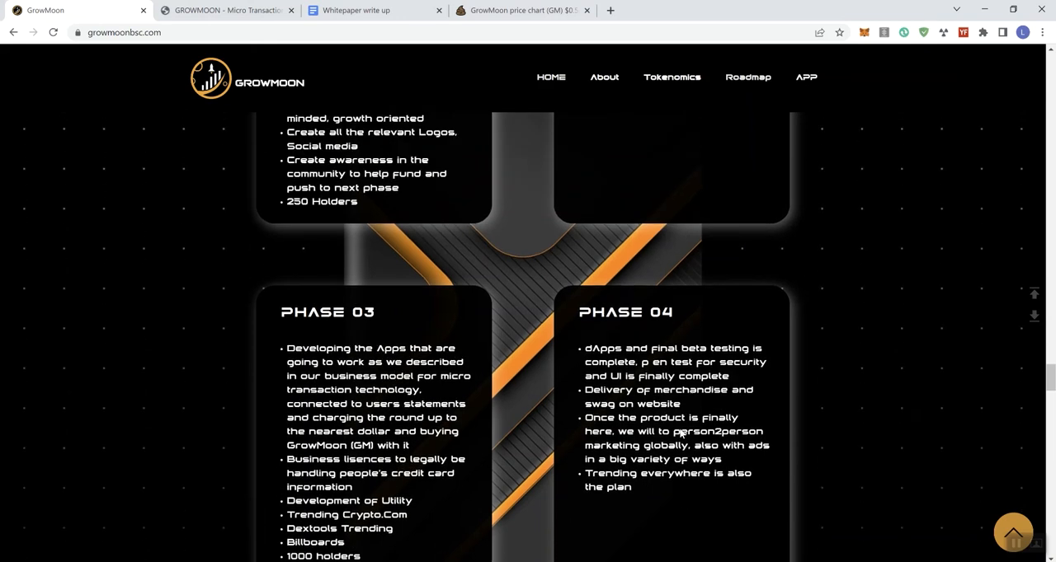
Step: Scroll past the roadmap to the 'Grow Together. Moon Together.' tagline and GM/WBNB chart
scroll("up", 3)
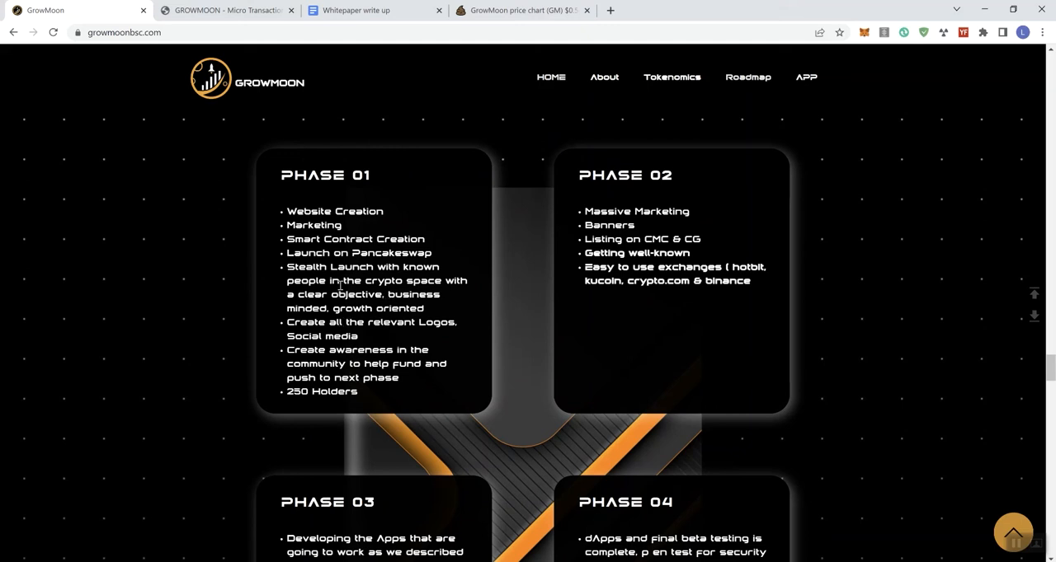
scroll("down", 3)
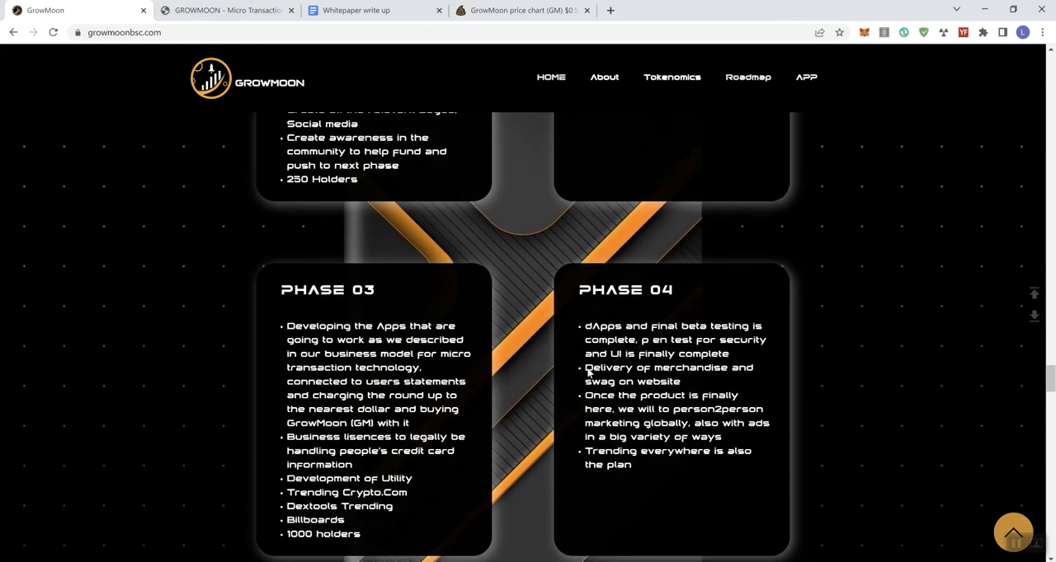
scroll("up", 3)
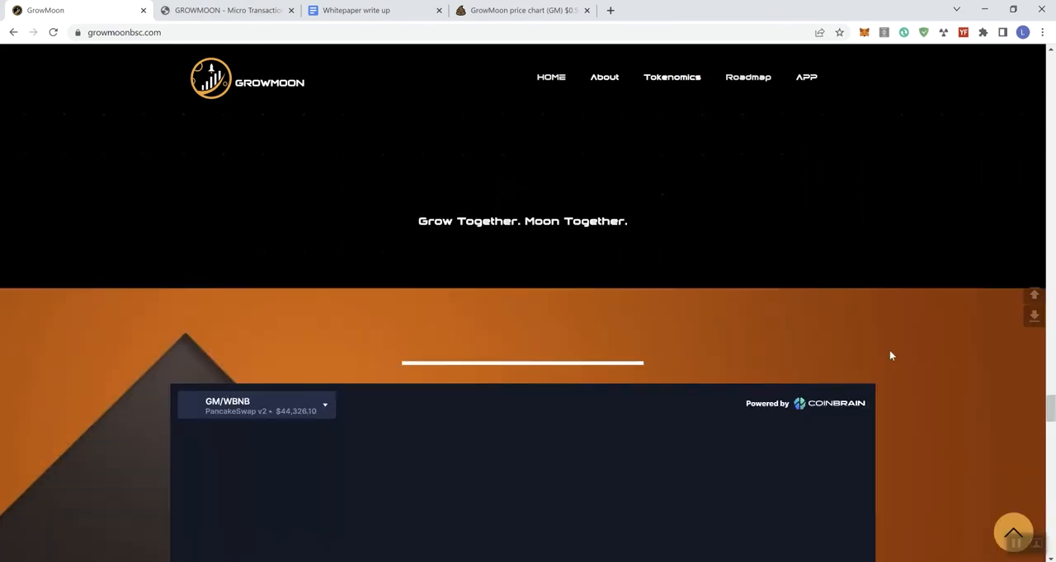
Step: Scroll to the GM/WBNB View Chart section and the CoinBrain buy/sell trades table below it
scroll("down", 3)
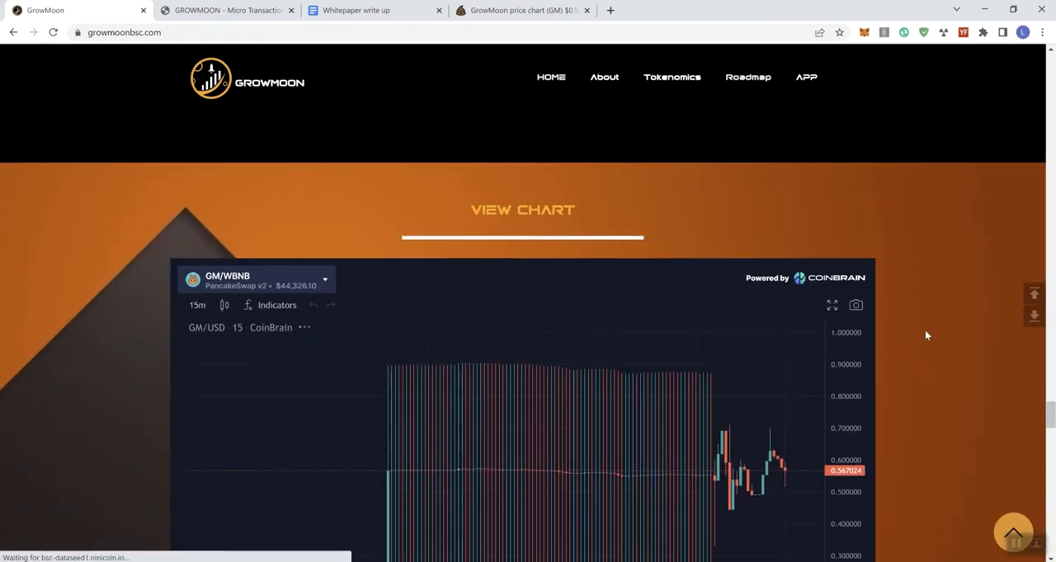
scroll("down", 3)
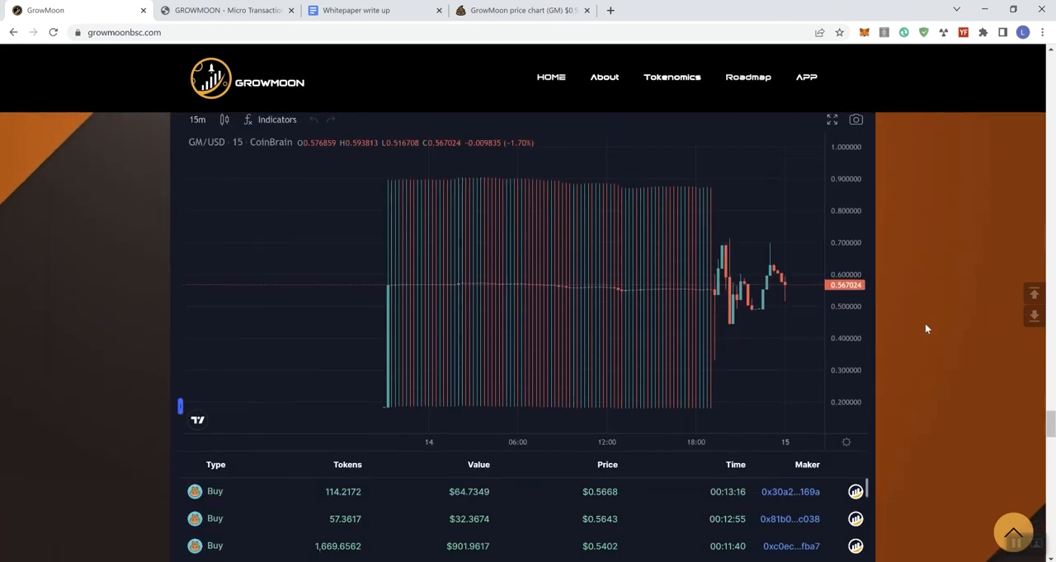
mouse_move(934, 338)
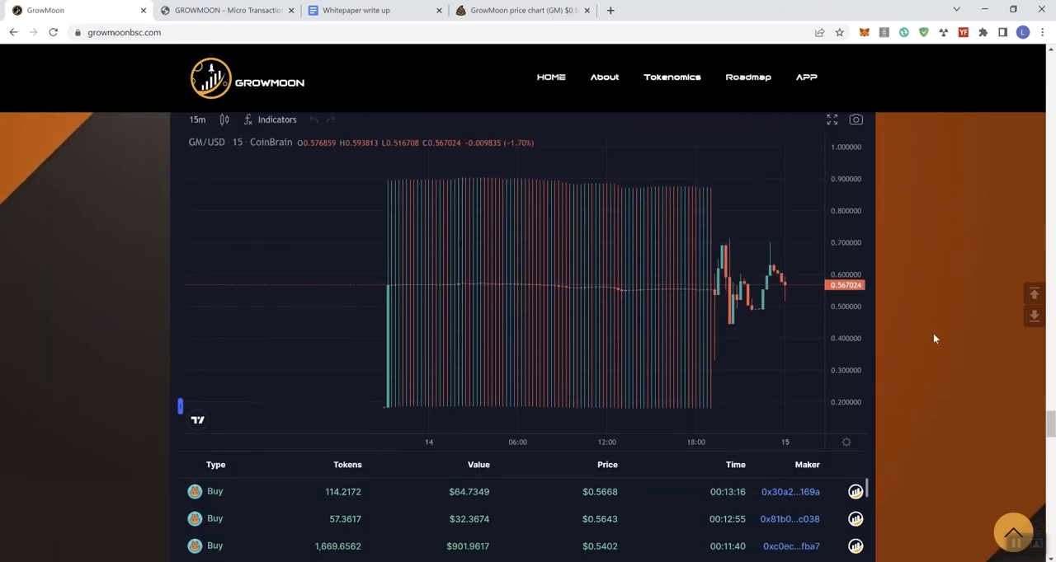
scroll("down", 3)
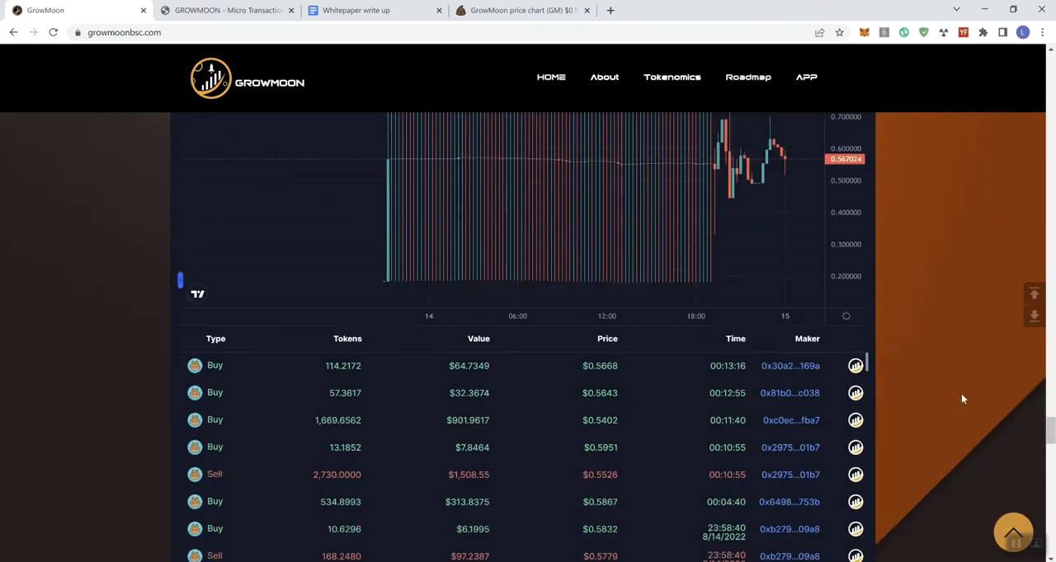
scroll("up", 3)
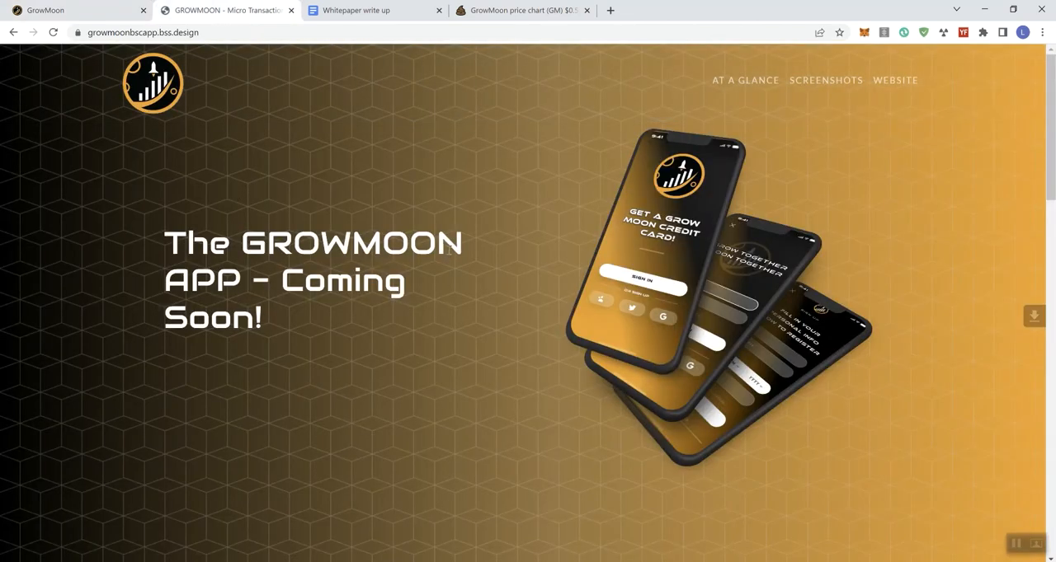
mouse_move(899, 47)
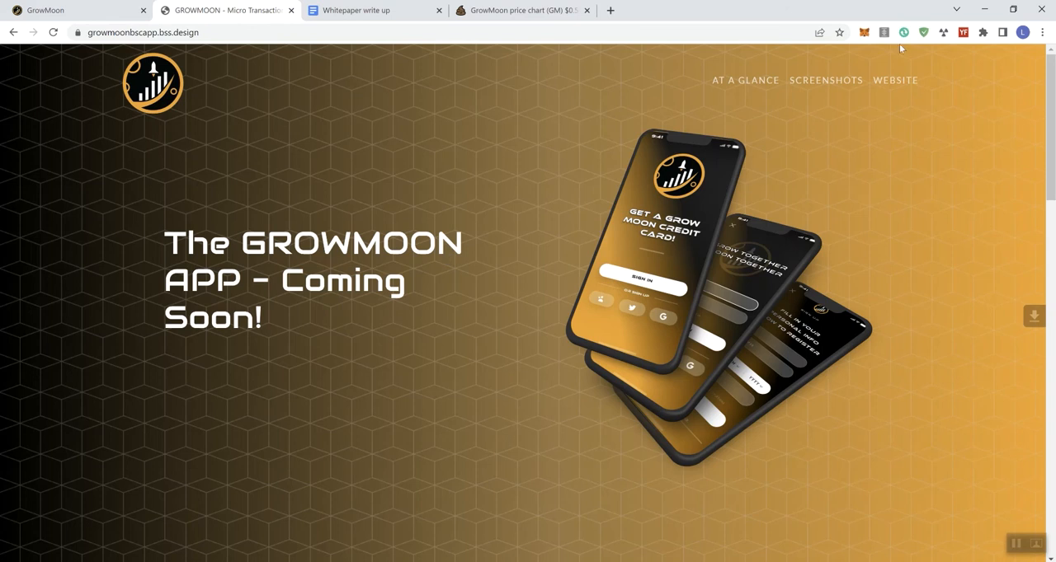
Step: Scroll through the Next Generation Utility and App Road Map sections, then switch to the Whitepaper write up
scroll("down", 3)
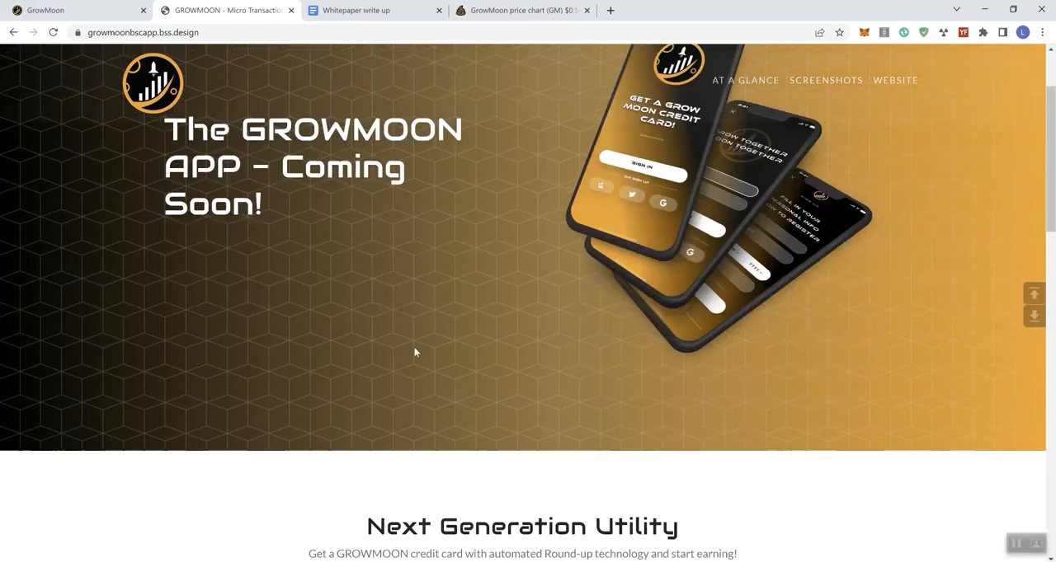
scroll("down", 3)
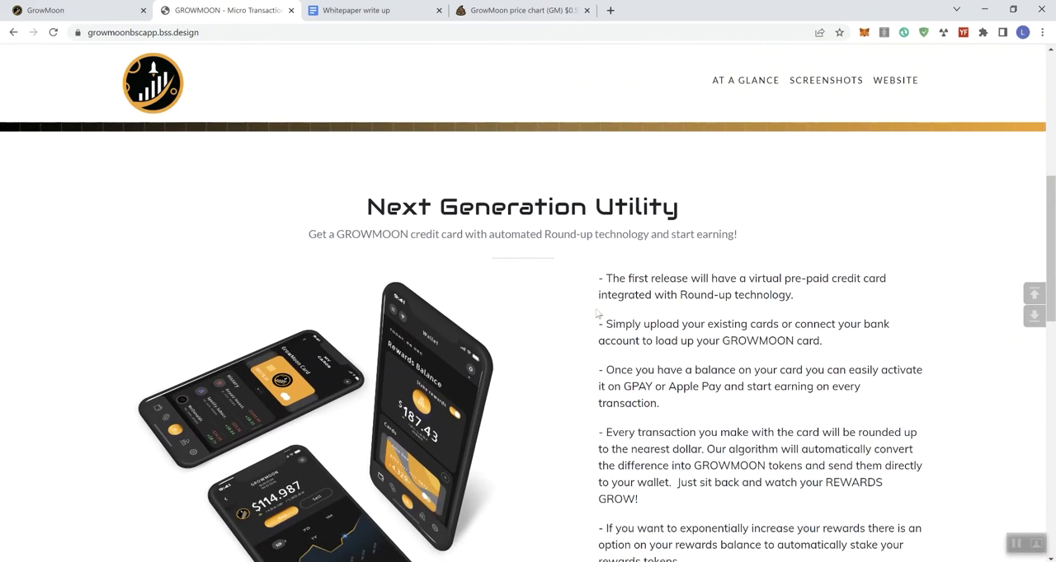
scroll("down", 3)
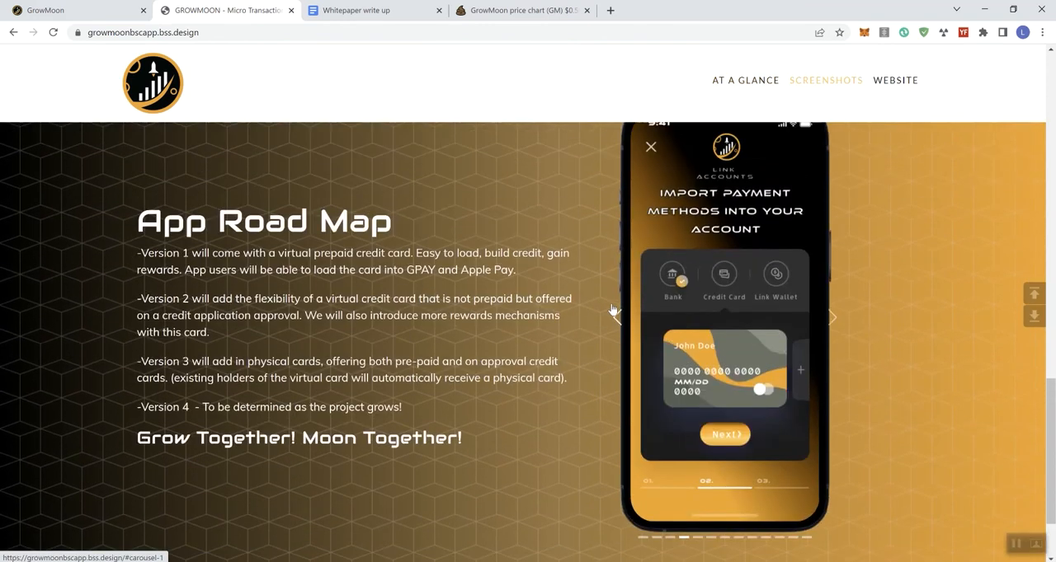
scroll("up", 3)
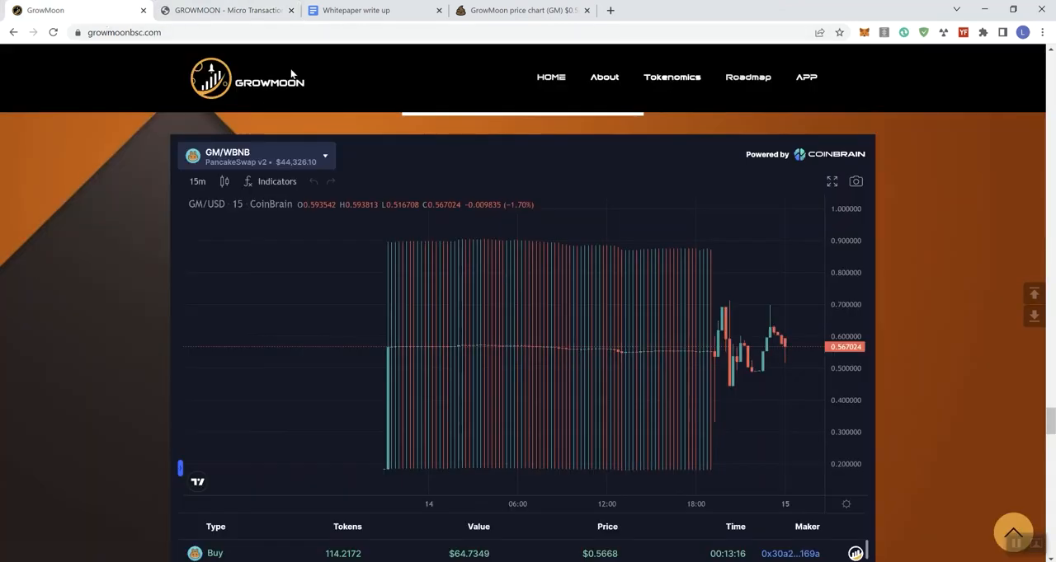
left_click(371, 10)
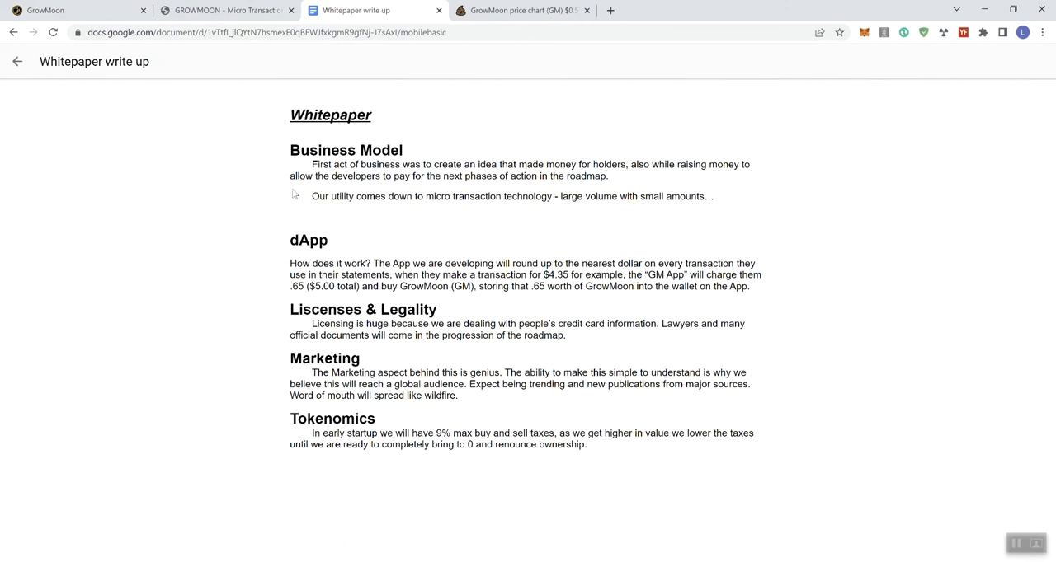
Step: Return to the GrowMoon tab, where the GM/WBNB chart shows a $0.5757 price
left_click(74, 10)
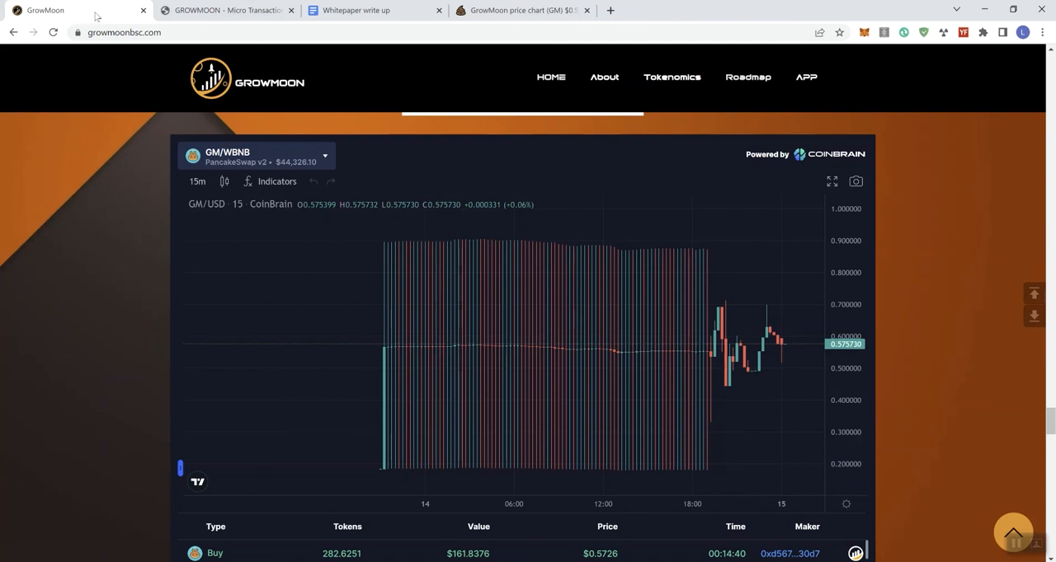
mouse_move(879, 377)
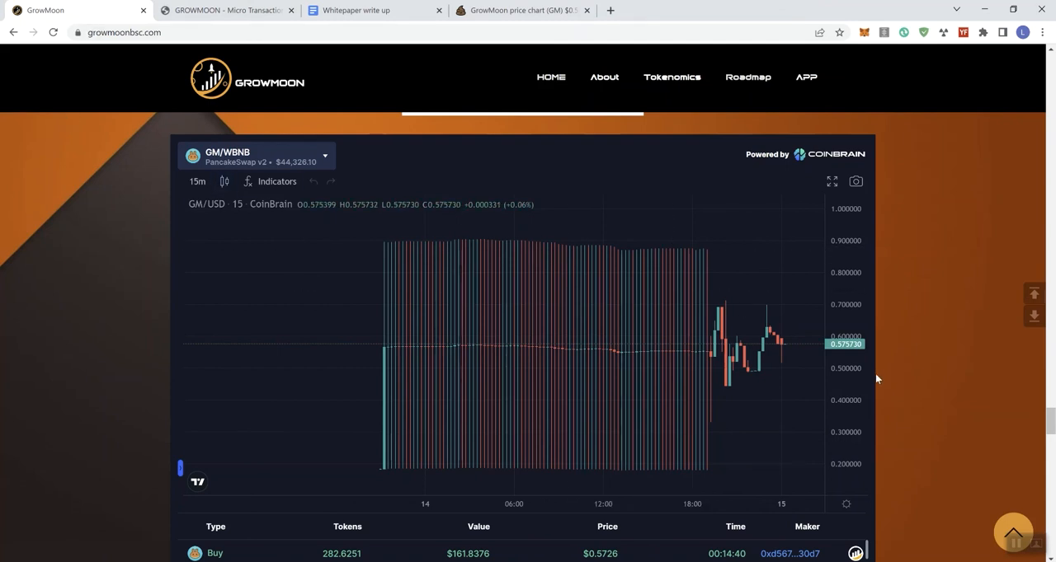